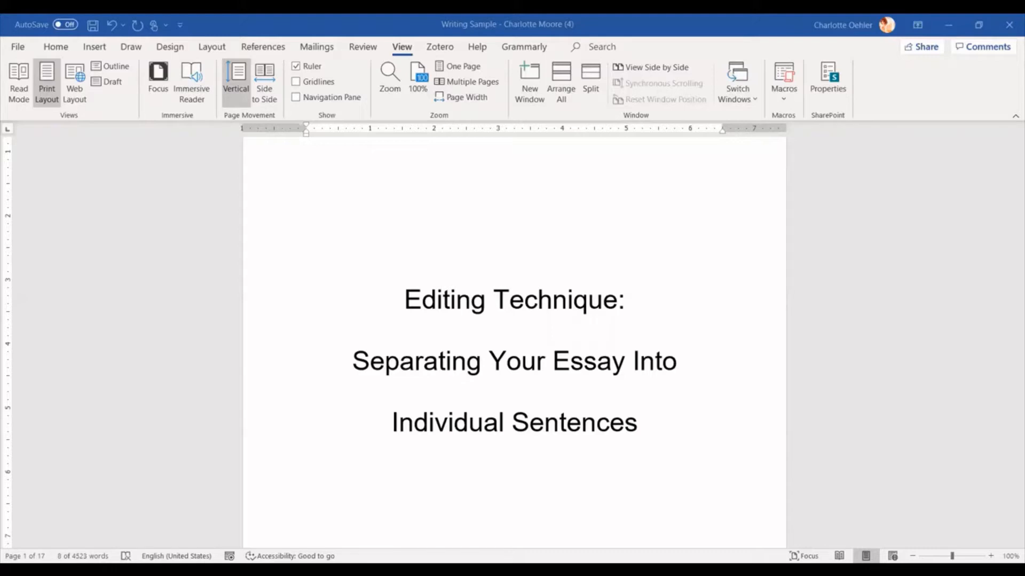
pyautogui.moveTo(490, 292)
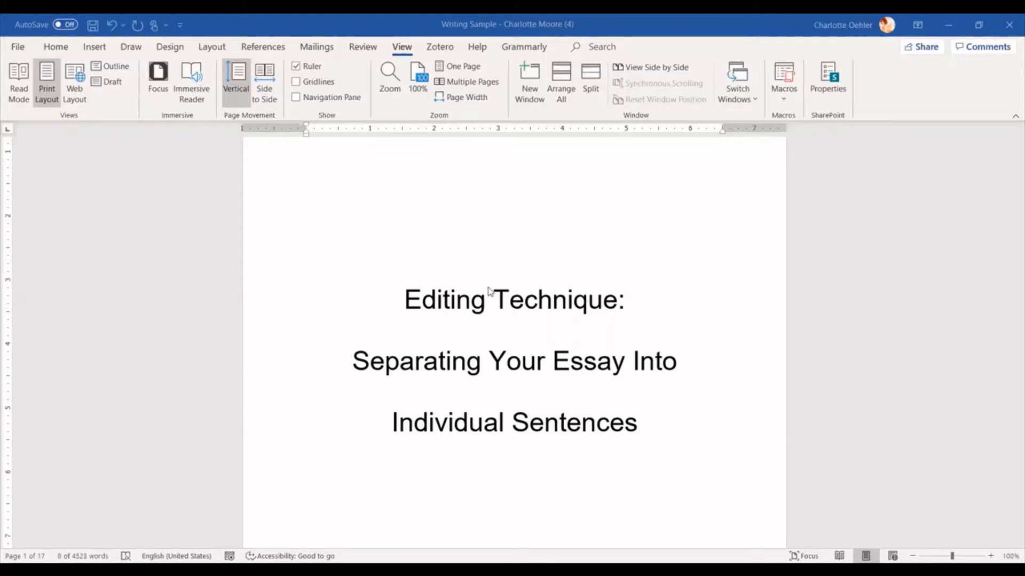
# Step: Scroll down past the title page to the Introduction
pyautogui.scroll(-3)
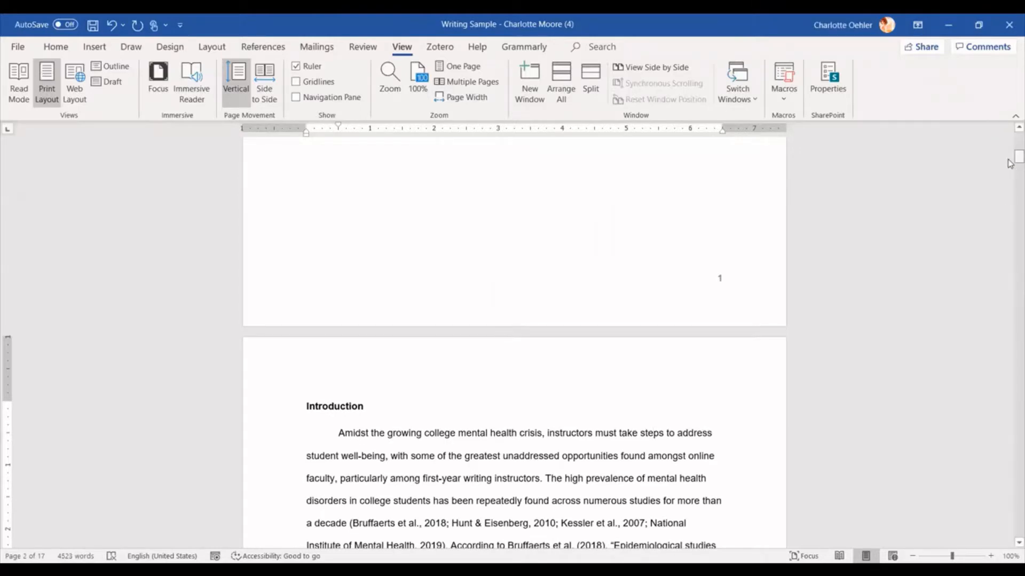
pyautogui.scroll(-3)
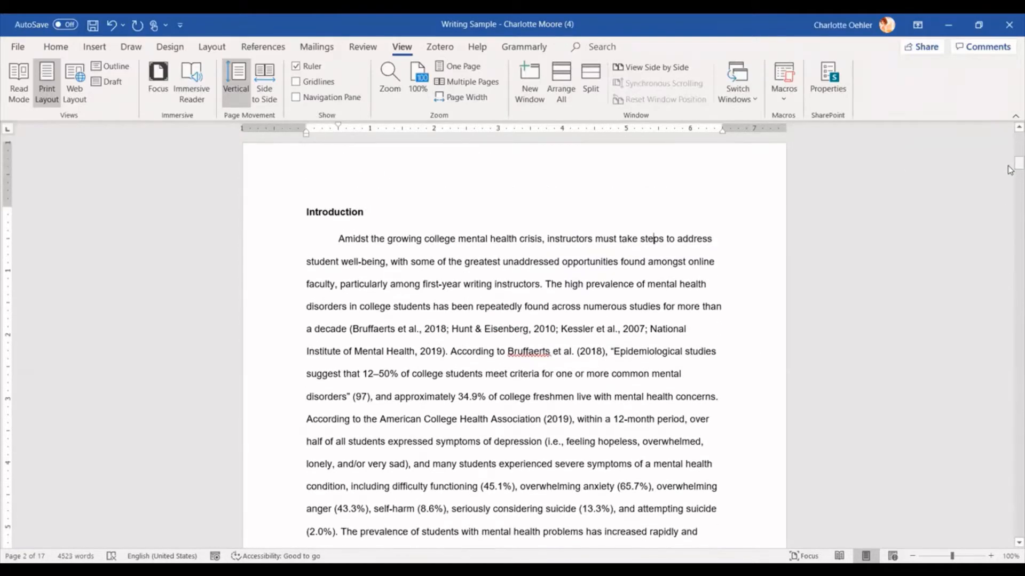
pyautogui.moveTo(686, 214)
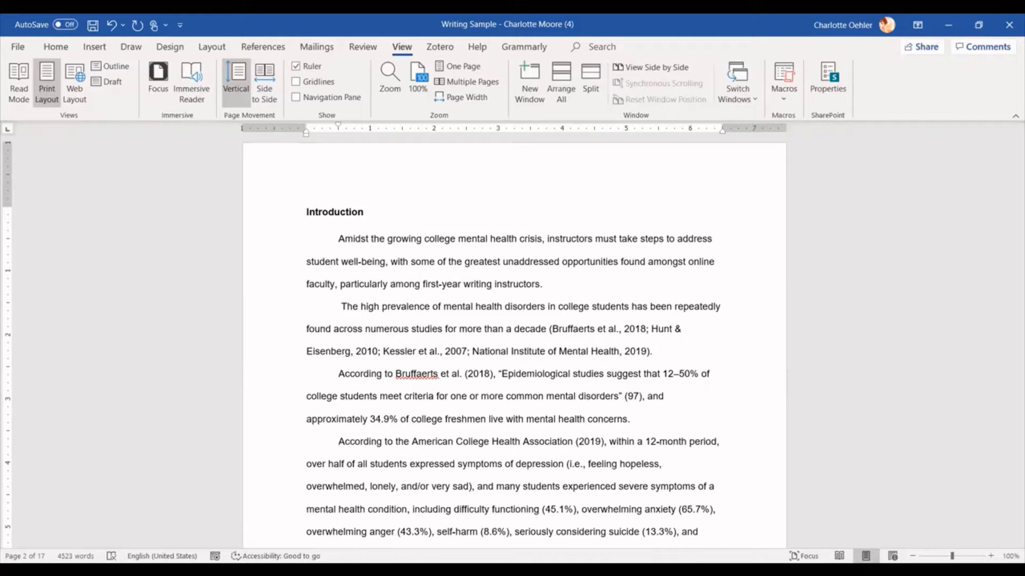
# Step: Search the essay for a period in the Navigation pane, highlighting all 281 matches
pyautogui.click(338, 441)
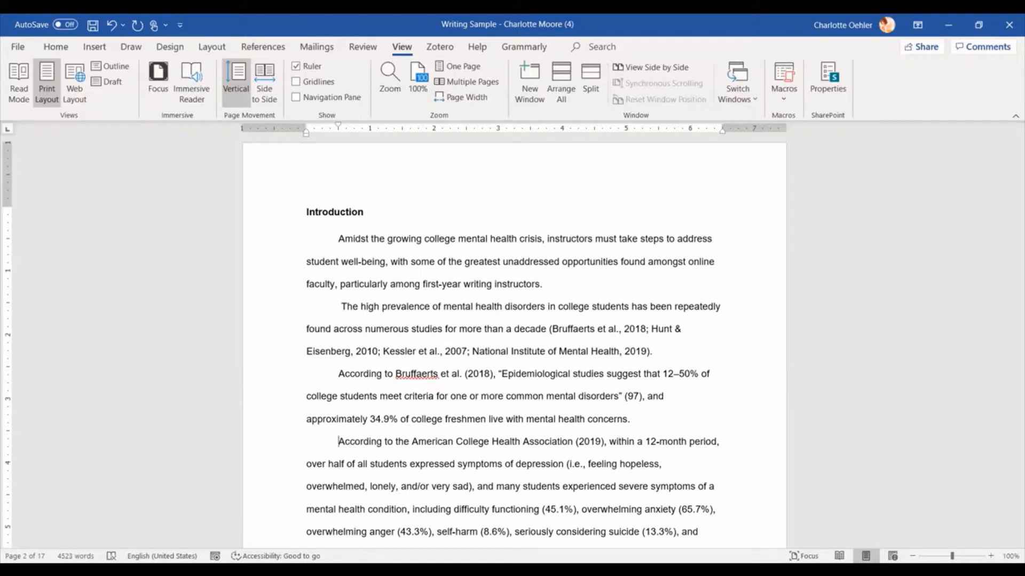
pyautogui.click(296, 97)
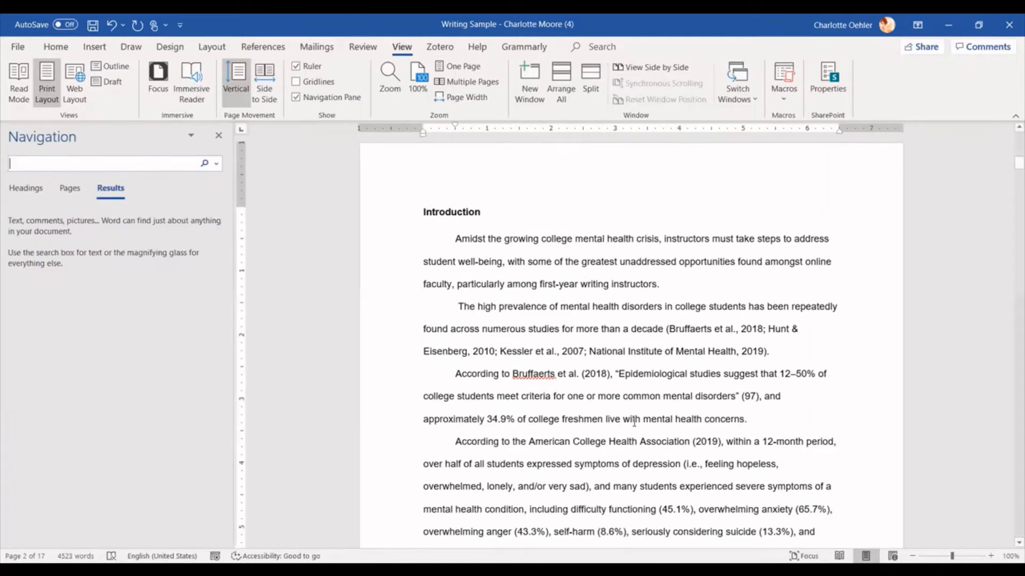
pyautogui.moveTo(368, 375)
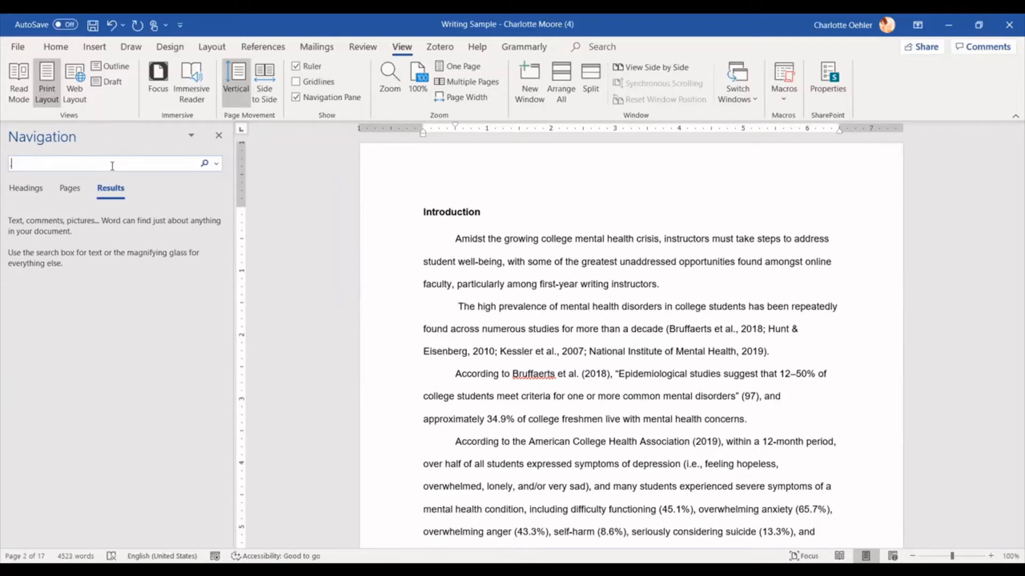
pyautogui.write('.')
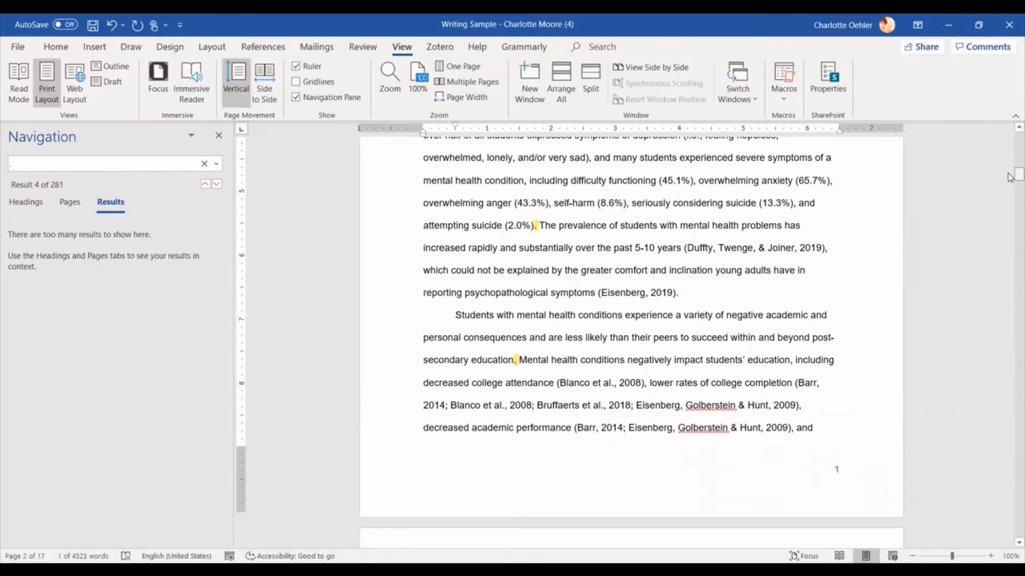
pyautogui.scroll(3)
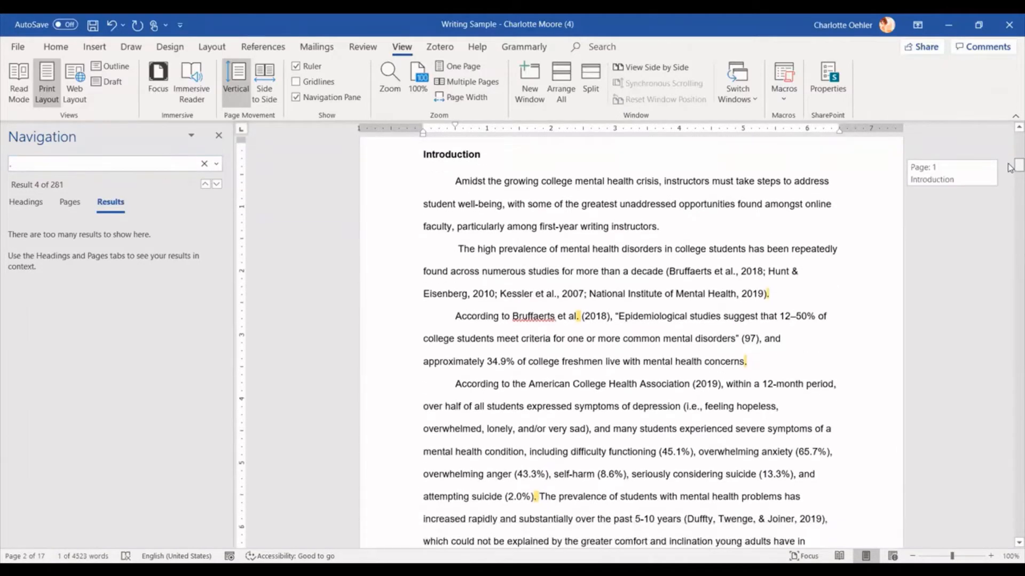
pyautogui.scroll(-3)
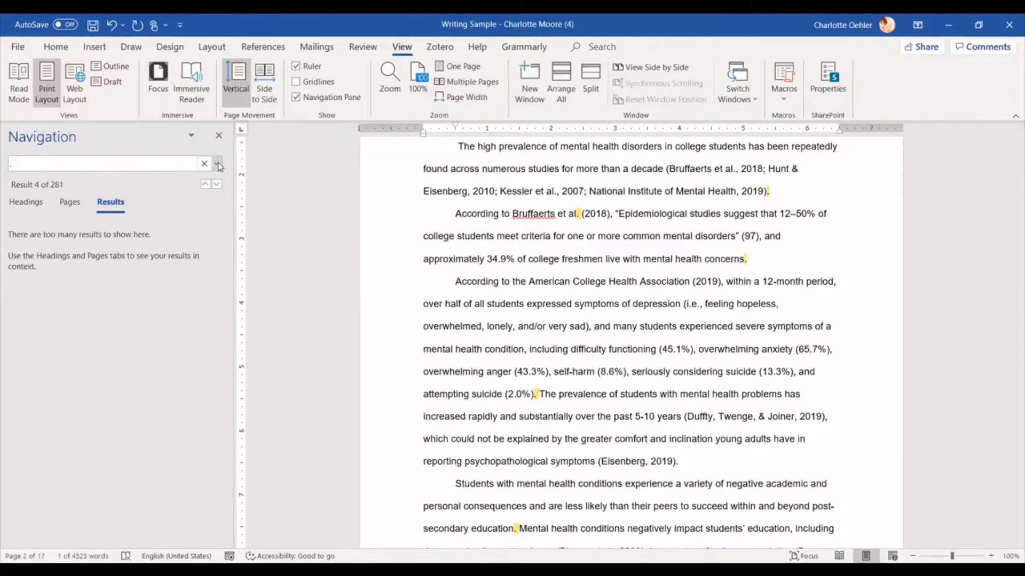
pyautogui.moveTo(219, 163)
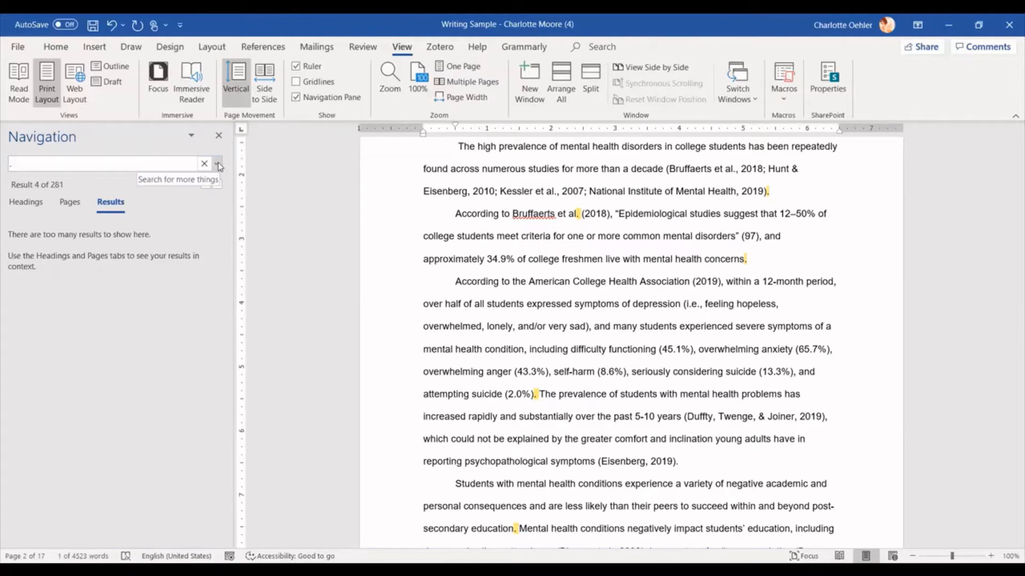
# Step: Replace every period with .^p across the essay, making 281 replacements
pyautogui.click(216, 163)
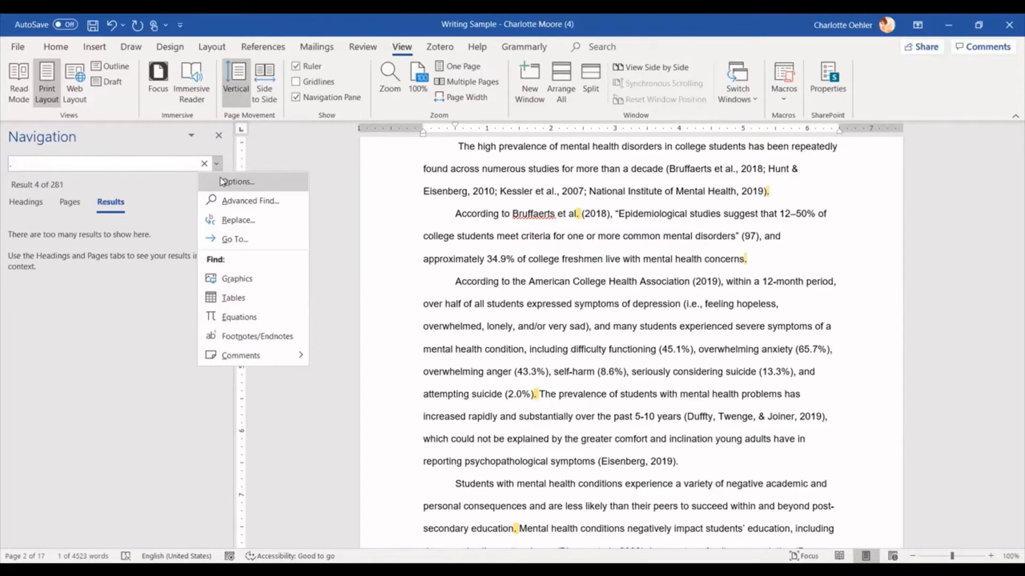
pyautogui.moveTo(238, 220)
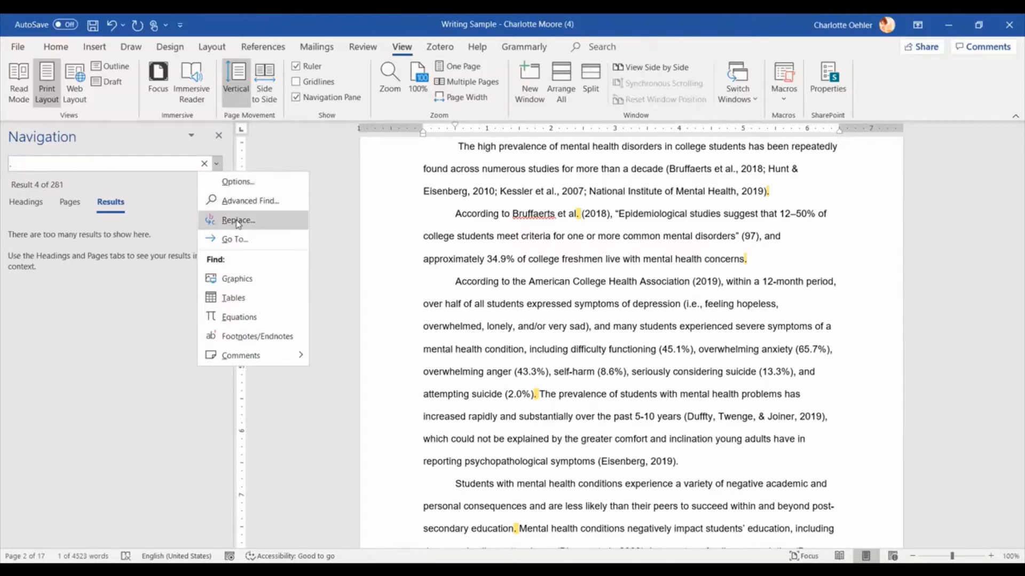
pyautogui.click(237, 220)
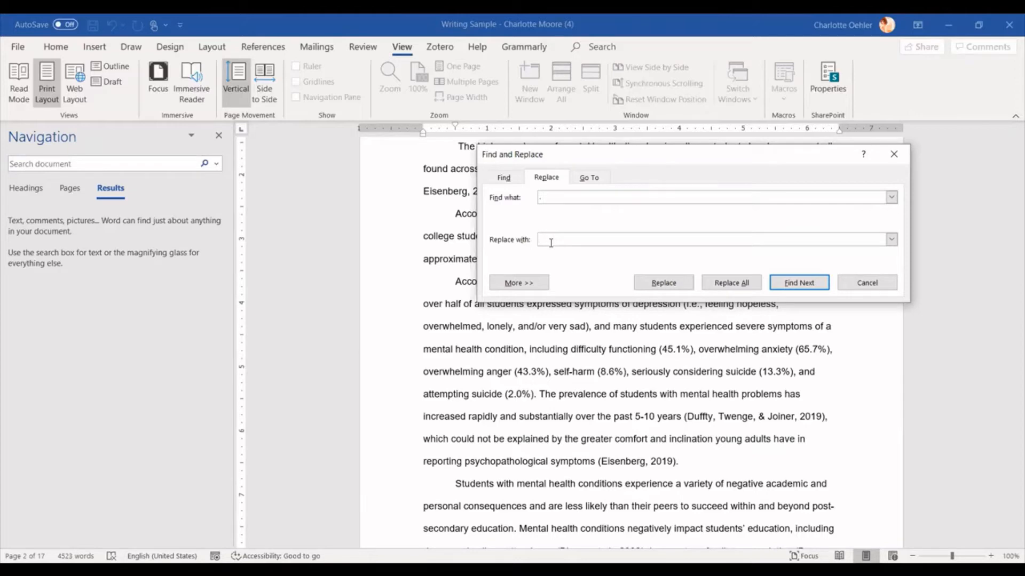
pyautogui.moveTo(550, 240)
pyautogui.write('.')
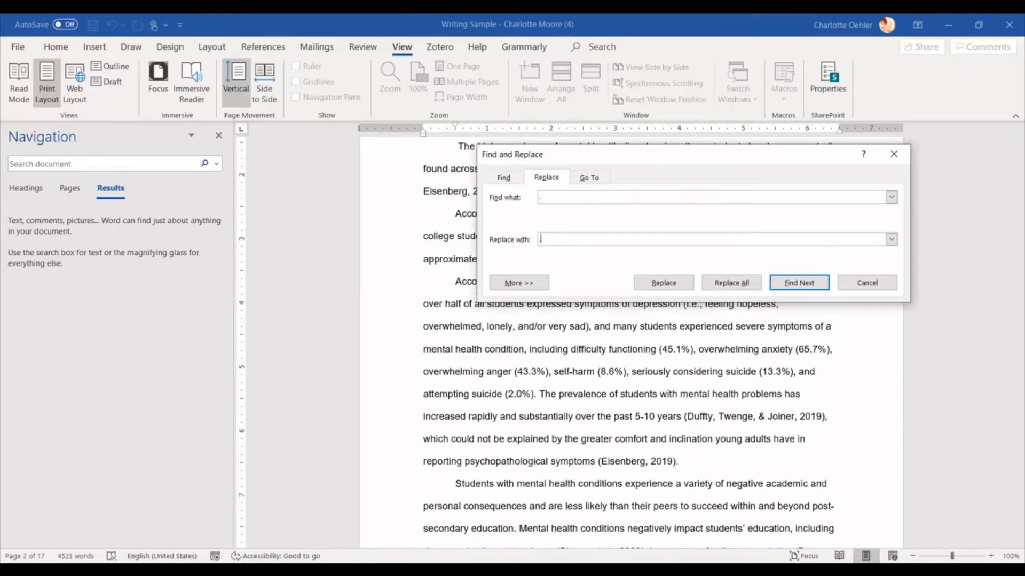
pyautogui.write('^')
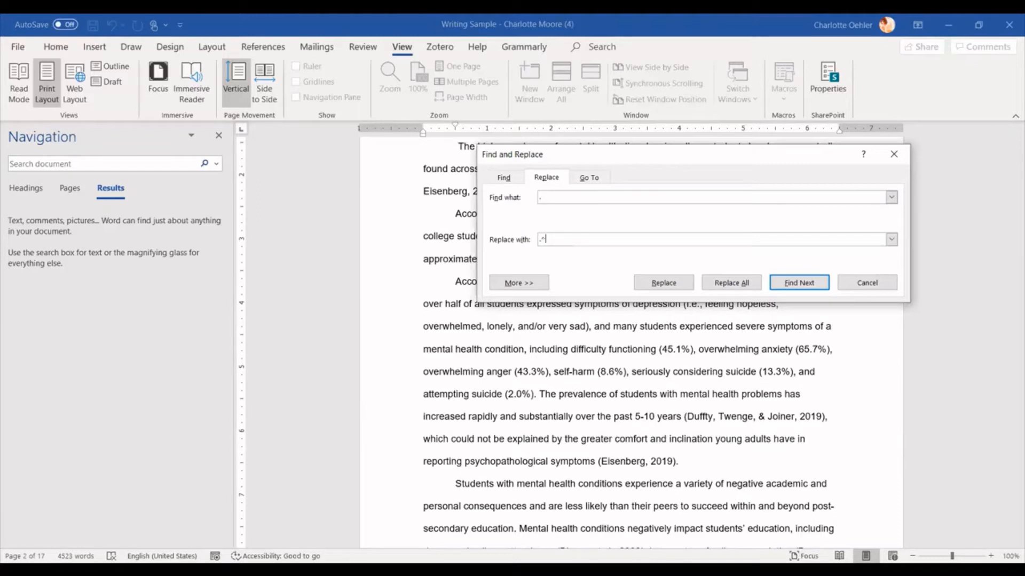
pyautogui.write('p')
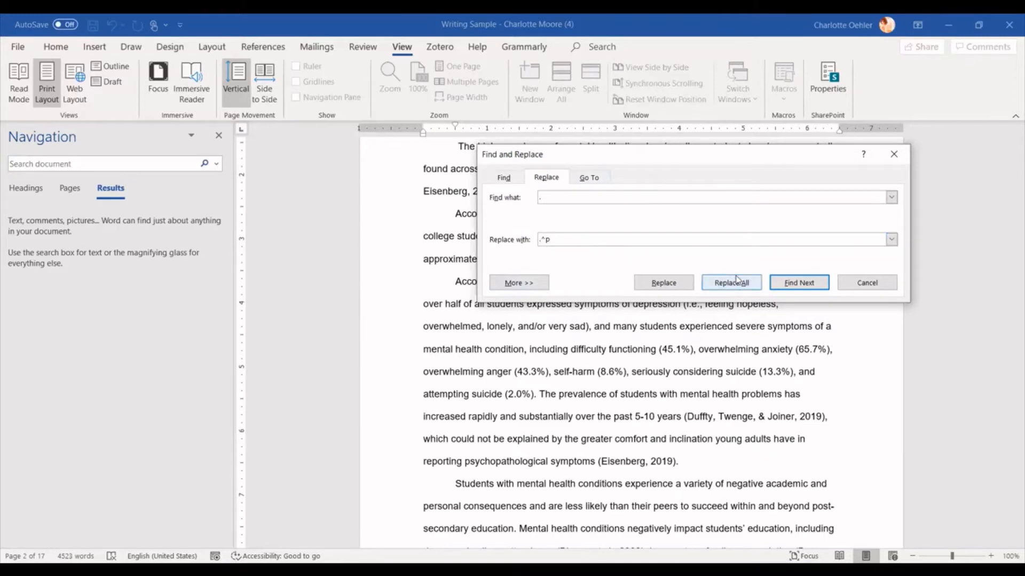
pyautogui.click(730, 282)
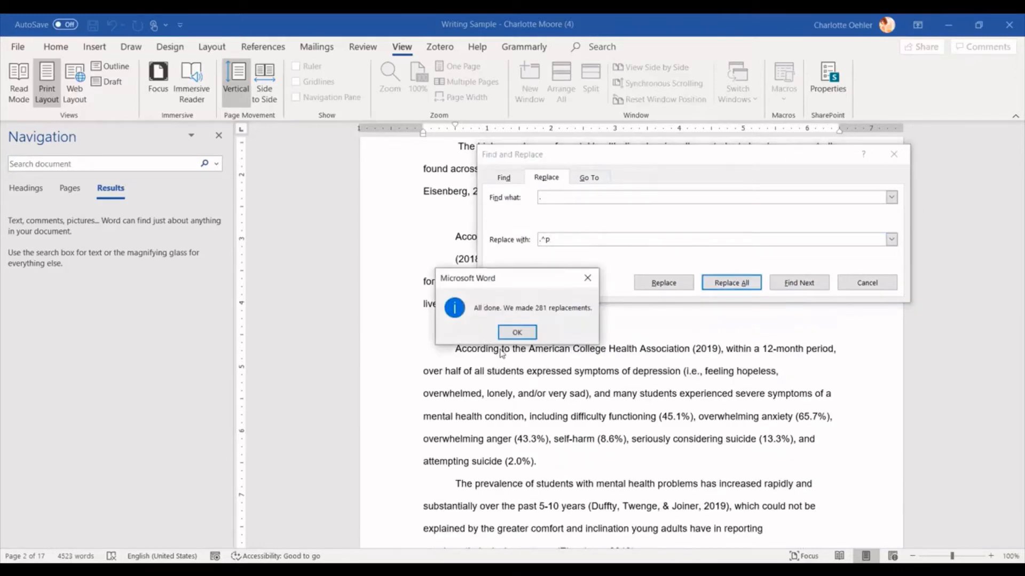
pyautogui.click(517, 331)
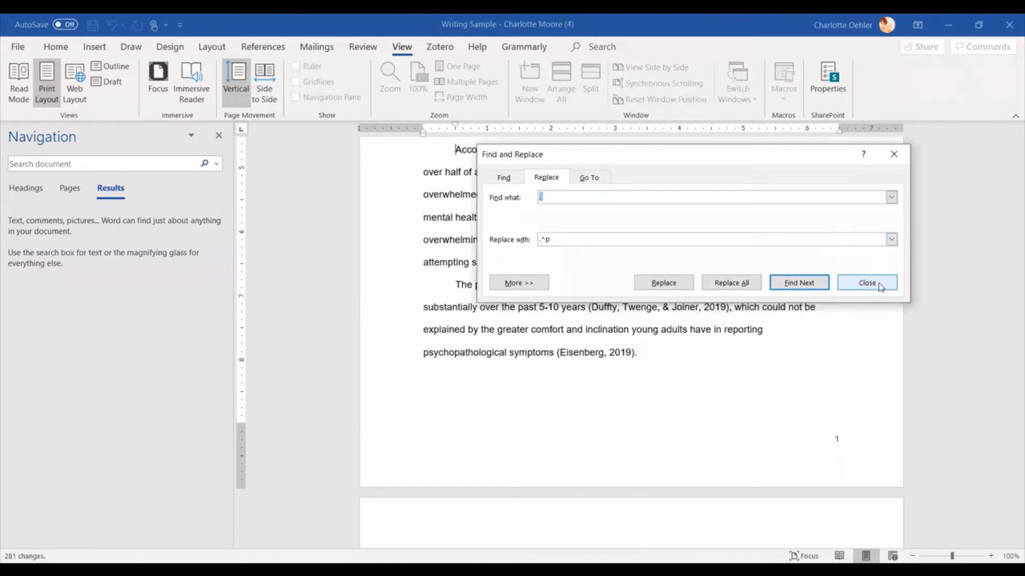
pyautogui.click(866, 282)
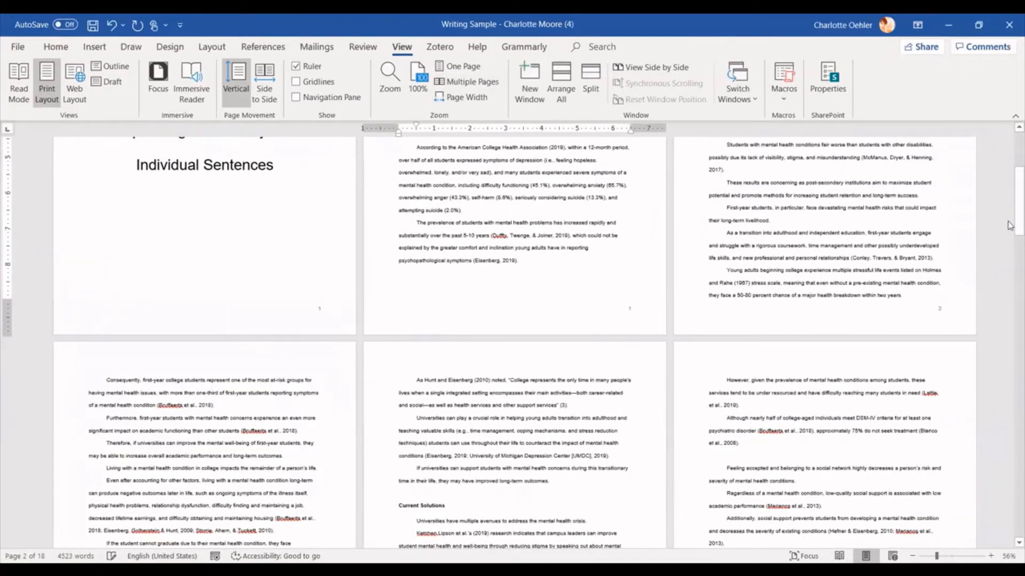
pyautogui.scroll(-3)
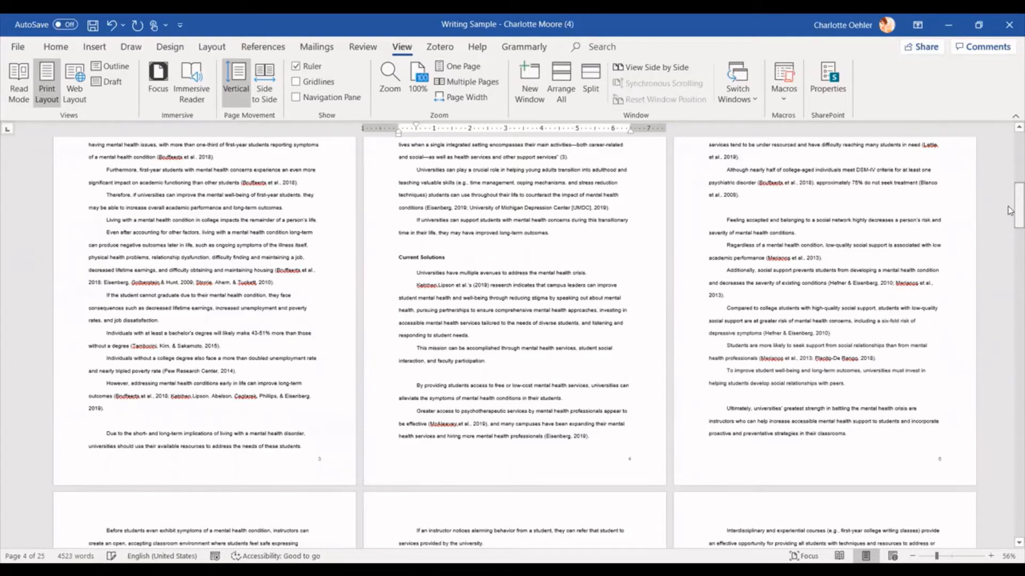
pyautogui.scroll(3)
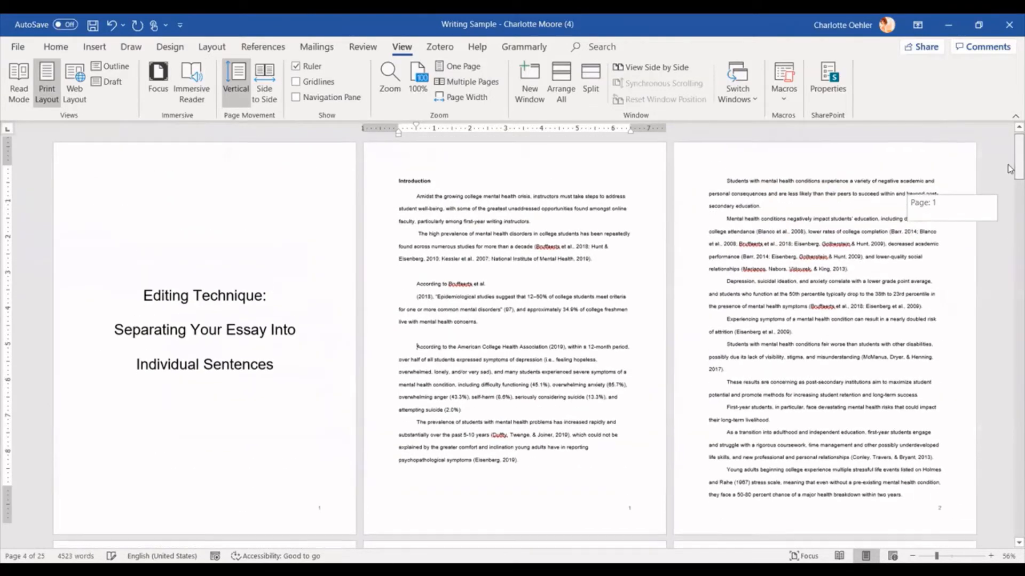
pyautogui.scroll(-3)
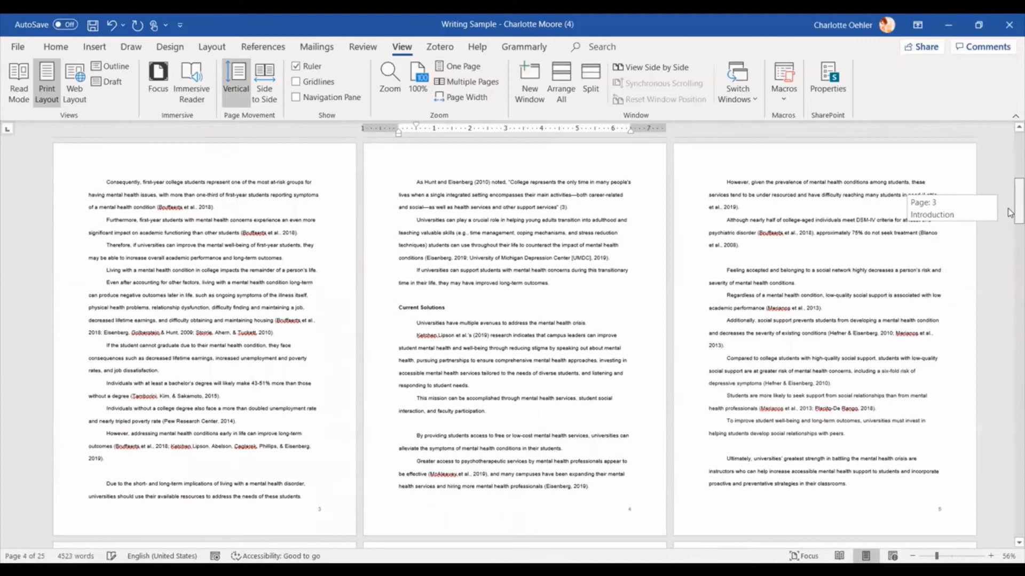
pyautogui.scroll(-3)
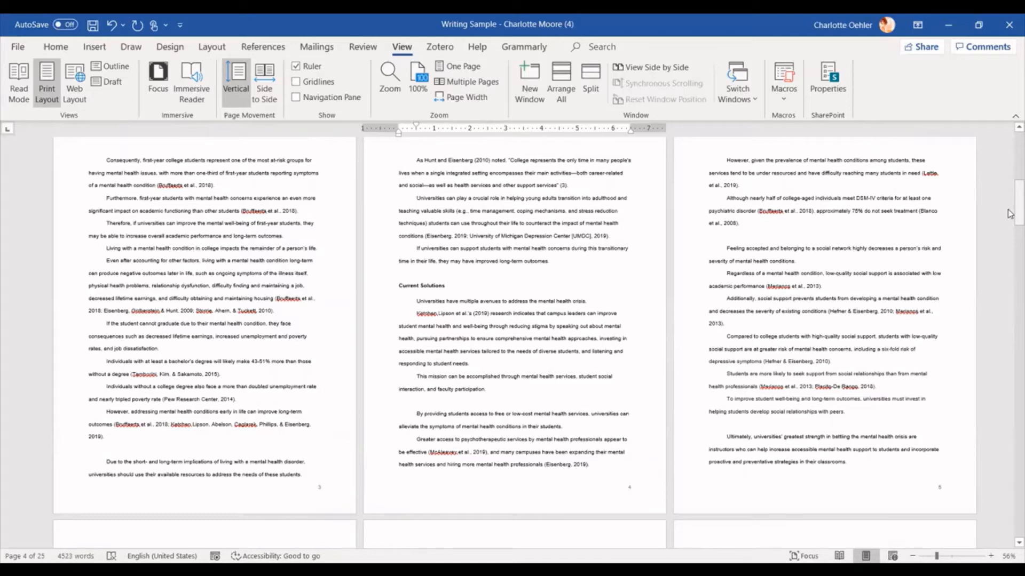
pyautogui.moveTo(428, 302)
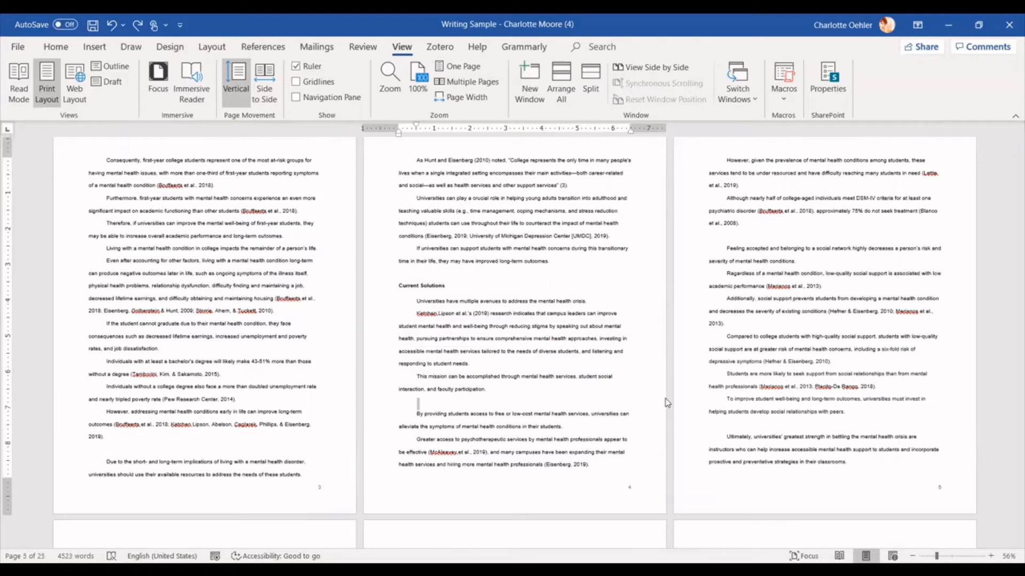
pyautogui.moveTo(470, 358)
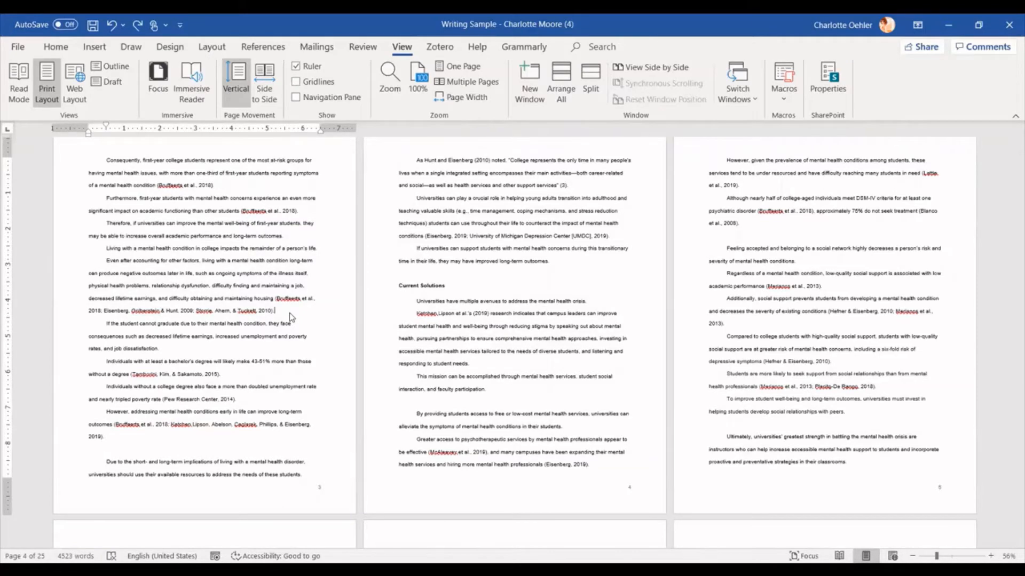
pyautogui.moveTo(194, 267)
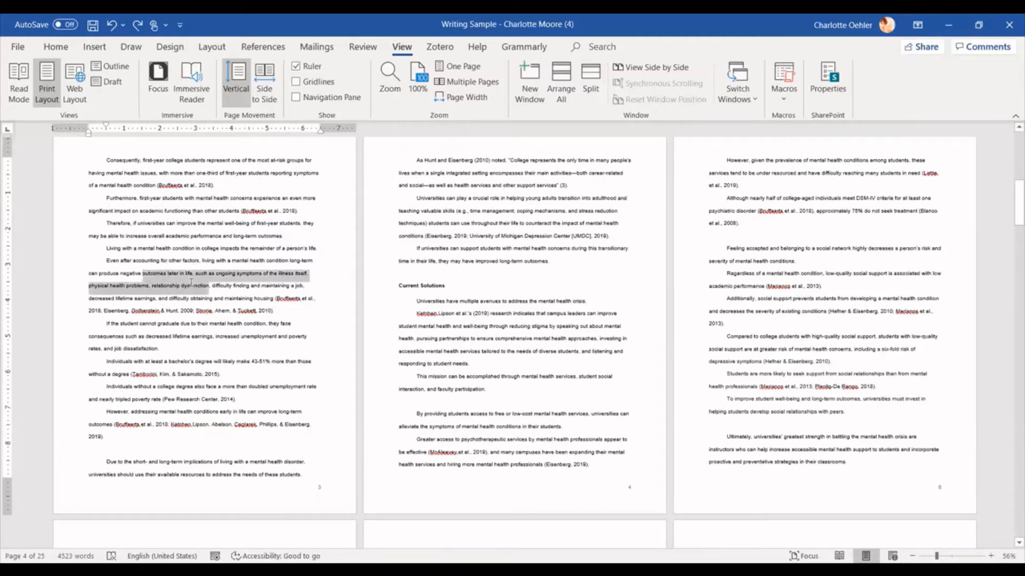
# Step: View the pages at 100% and highlight sample sentences and citations for reading
pyautogui.click(417, 75)
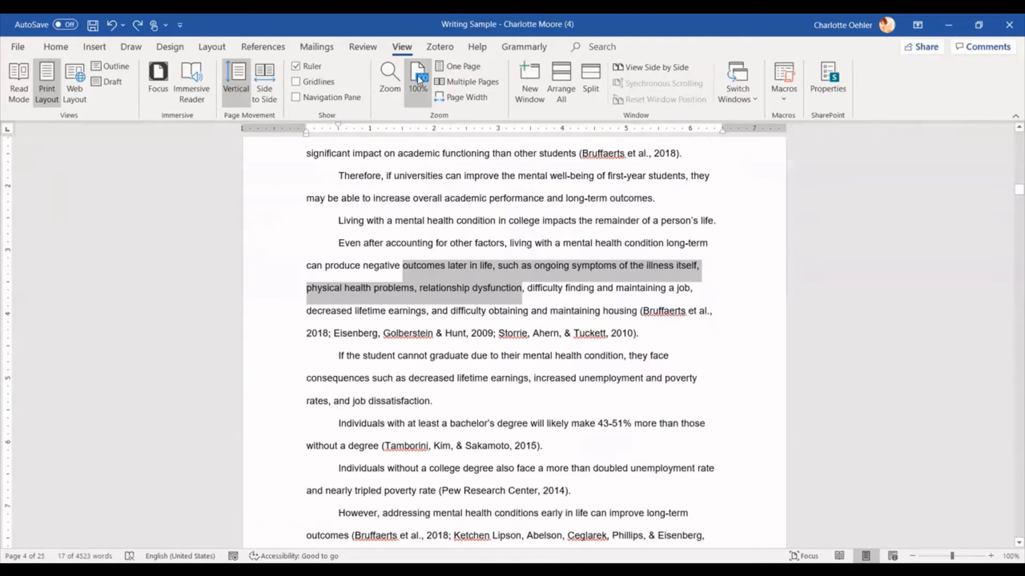
pyautogui.click(640, 310)
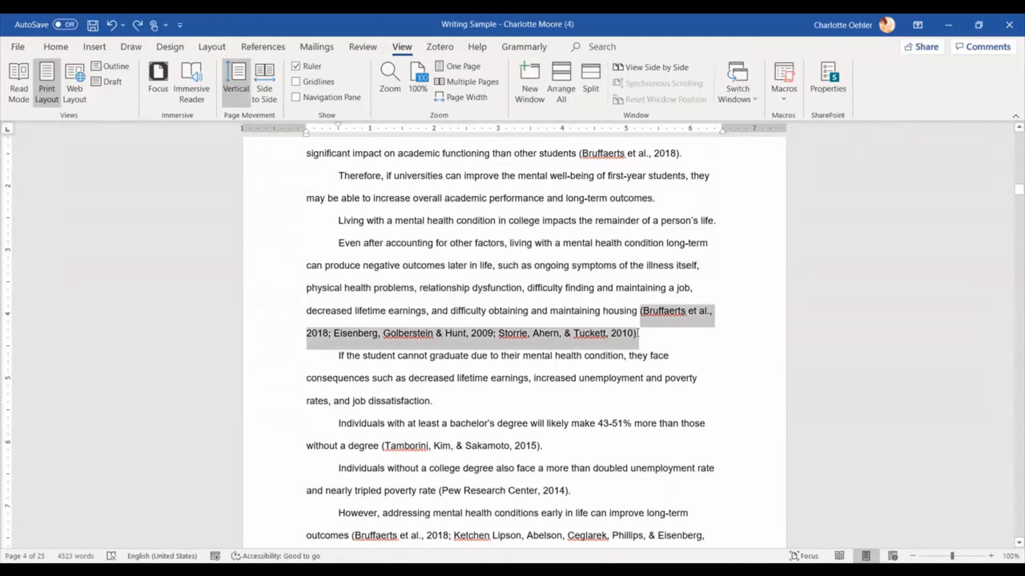
pyautogui.click(637, 333)
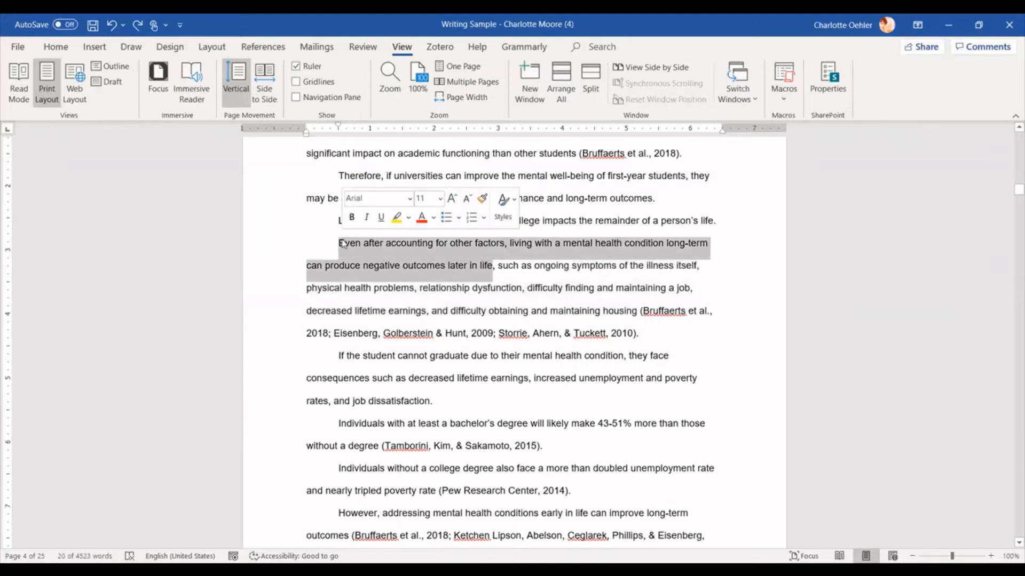
pyautogui.click(540, 299)
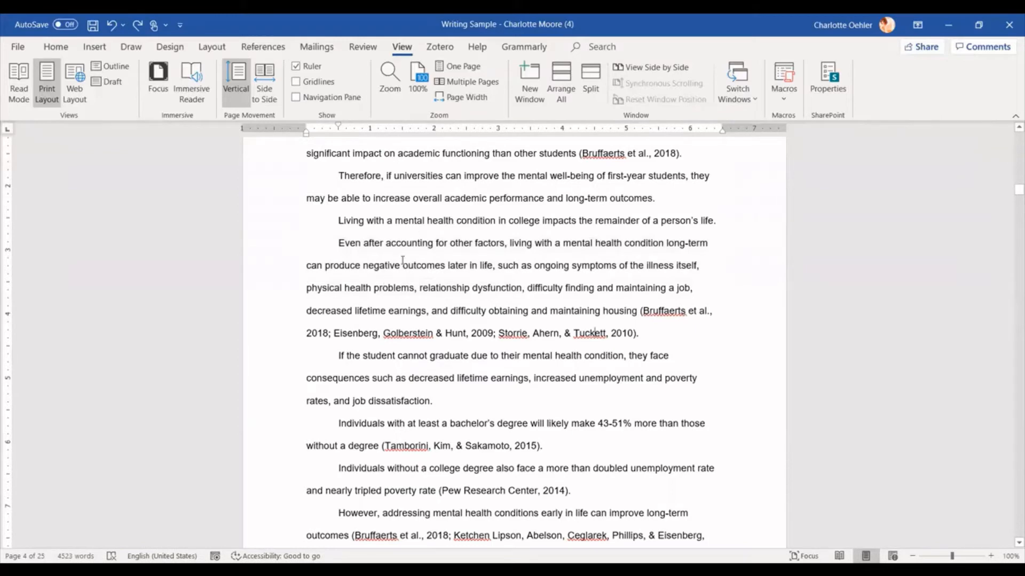
pyautogui.moveTo(583, 319)
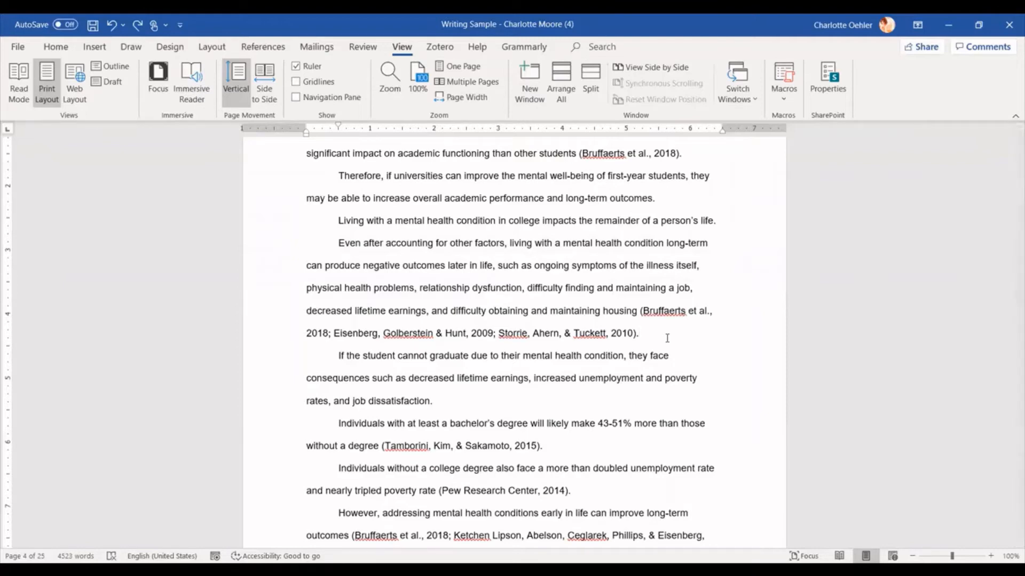
# Step: Scroll back up from the body pages to the title page
pyautogui.scroll(-3)
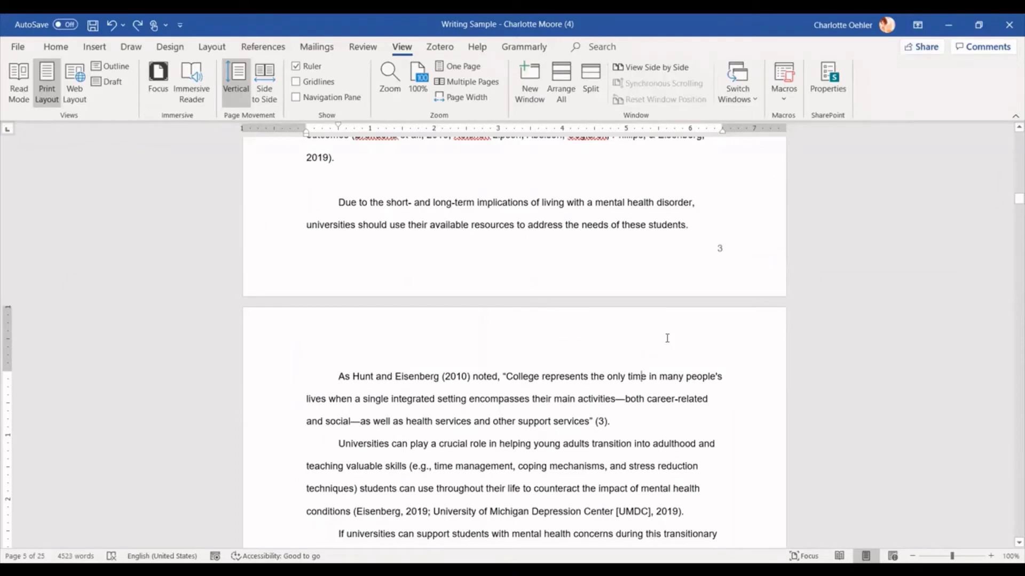
pyautogui.scroll(3)
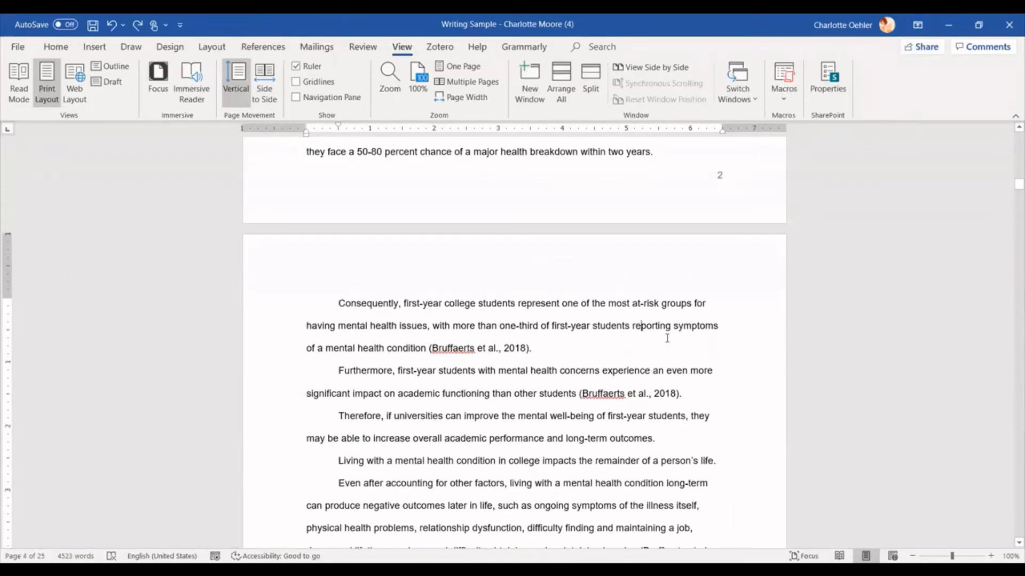
pyautogui.scroll(3)
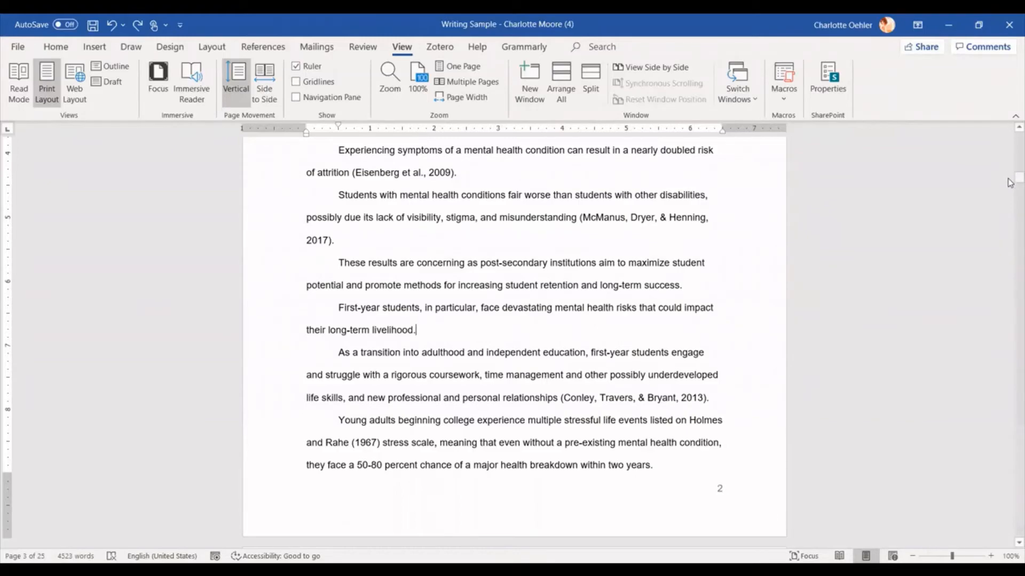
pyautogui.scroll(3)
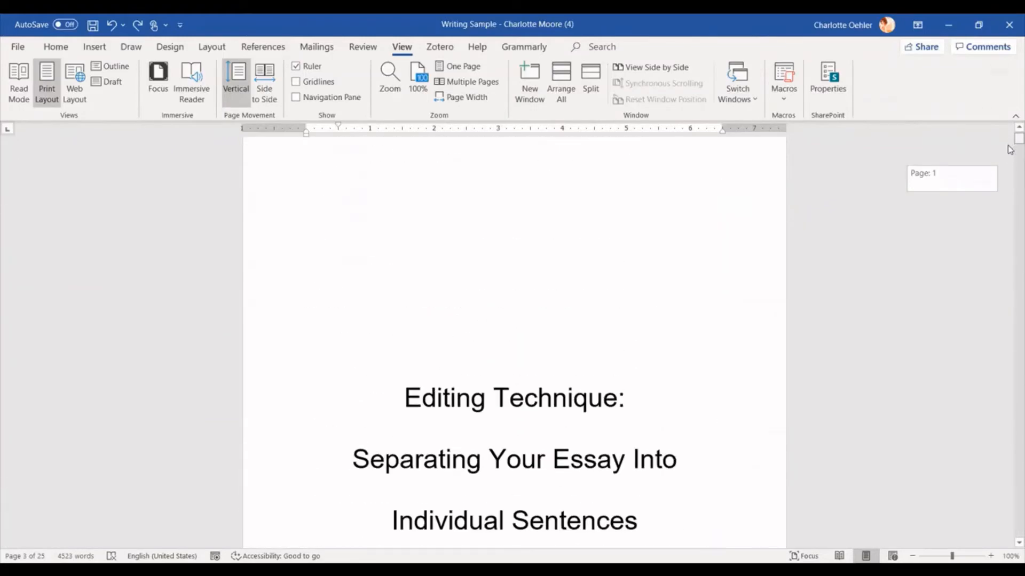
# Step: Scroll to the Introduction and place the cursor at the end of its first paragraph
pyautogui.scroll(-3)
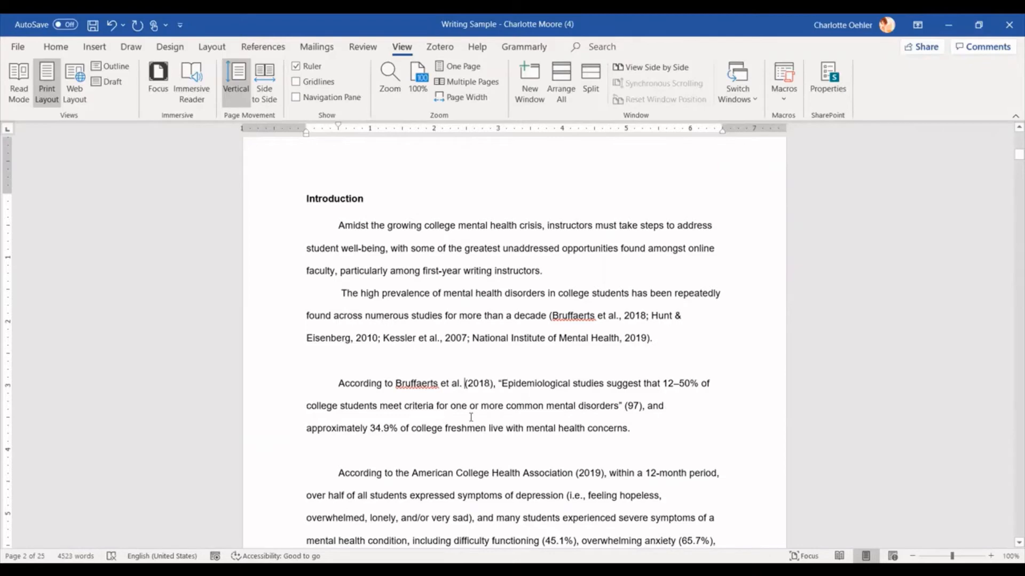
pyautogui.moveTo(549, 267)
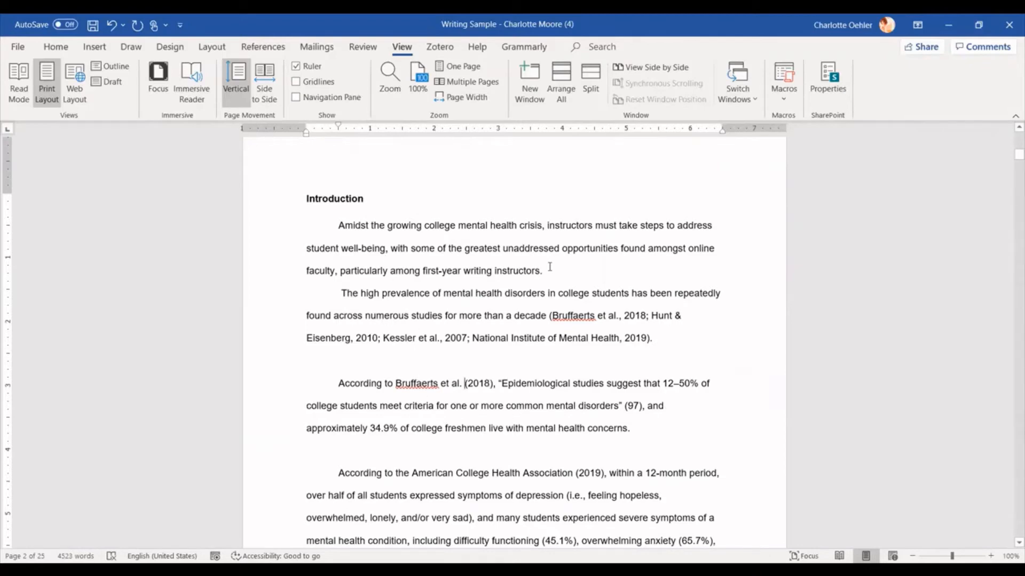
pyautogui.moveTo(321, 226)
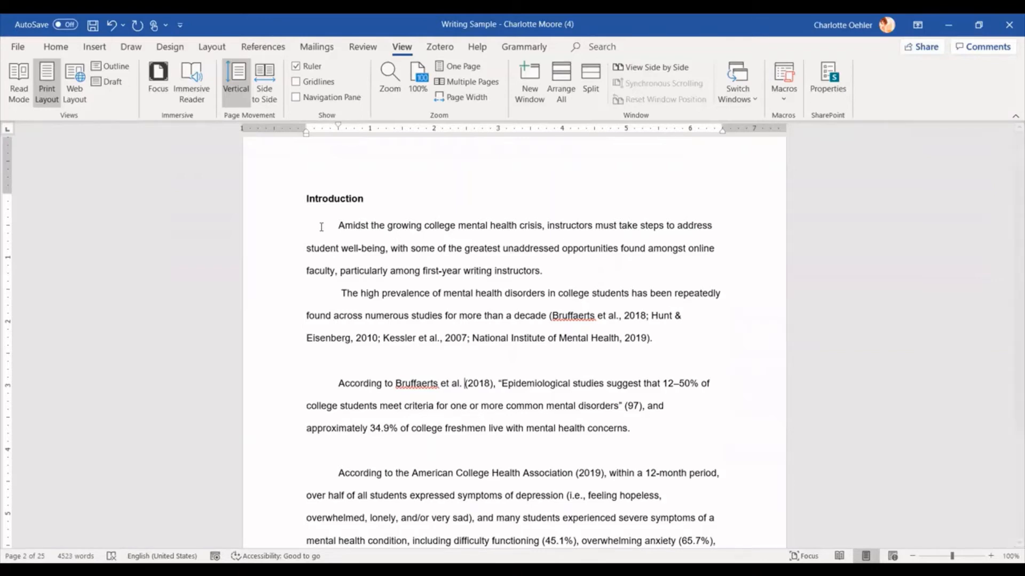
pyautogui.click(464, 383)
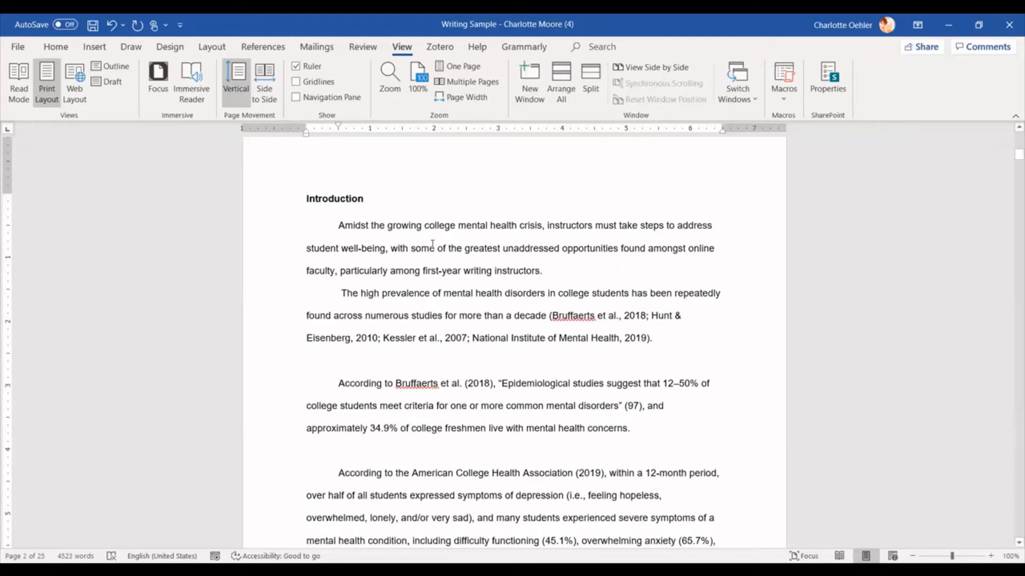
pyautogui.click(541, 270)
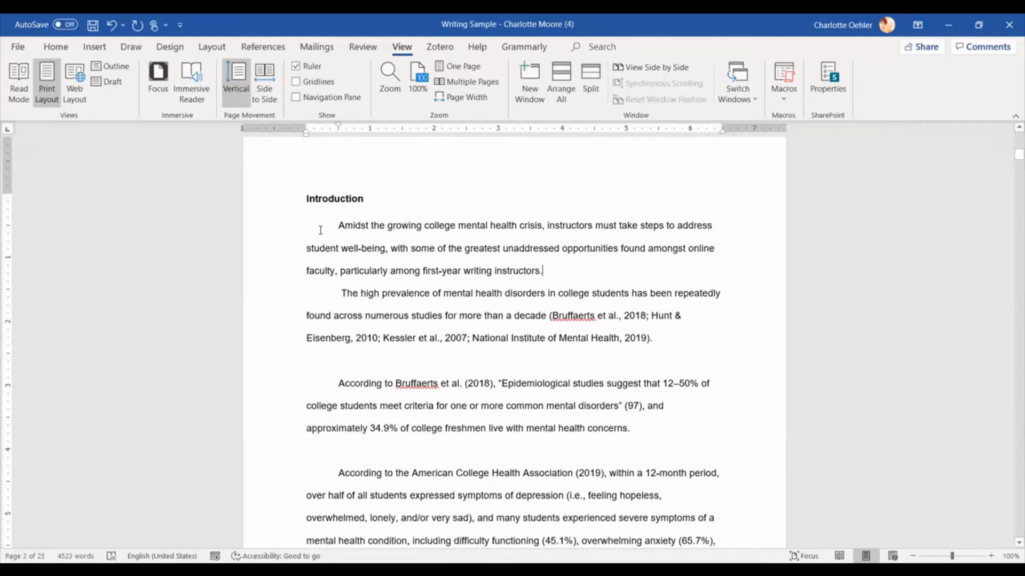
pyautogui.moveTo(558, 270)
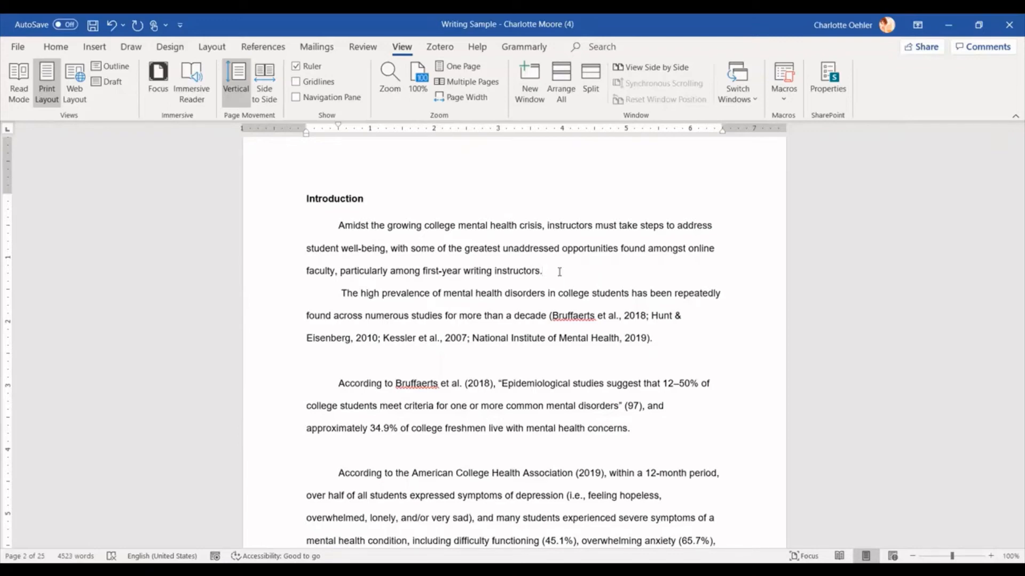
pyautogui.click(543, 270)
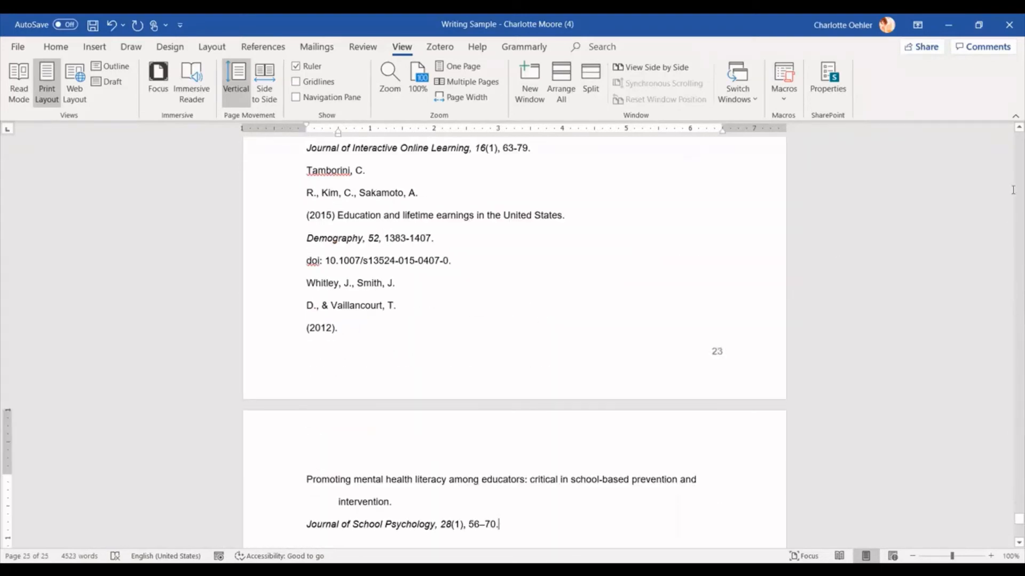
pyautogui.moveTo(1010, 458)
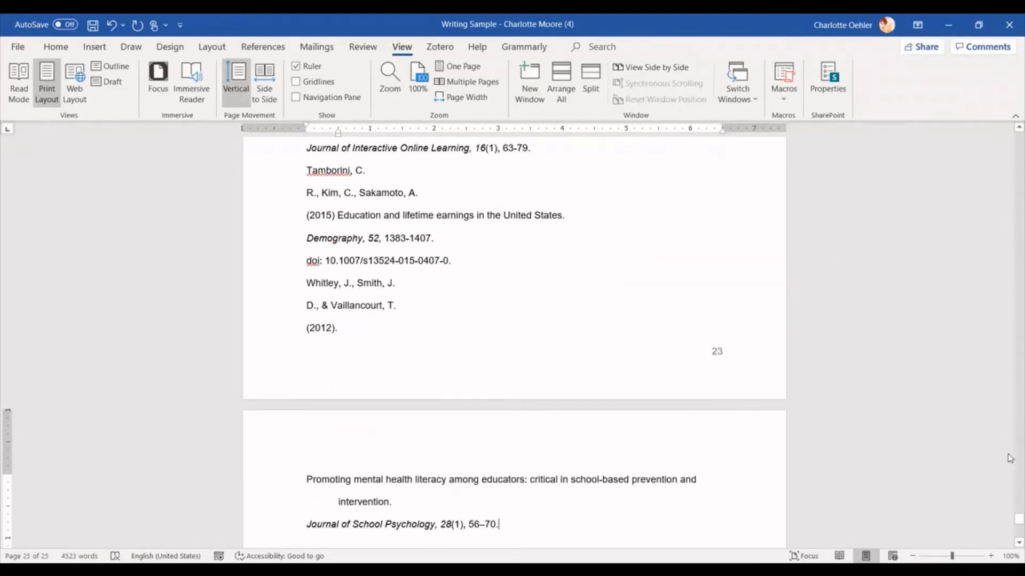
# Step: Scroll up from the document end to the References heading
pyautogui.scroll(3)
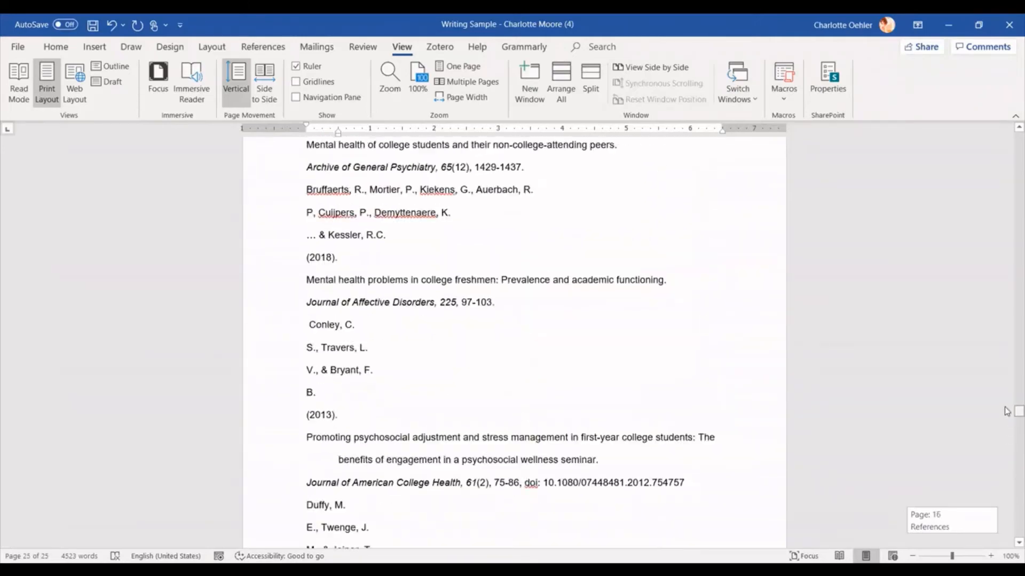
pyautogui.scroll(3)
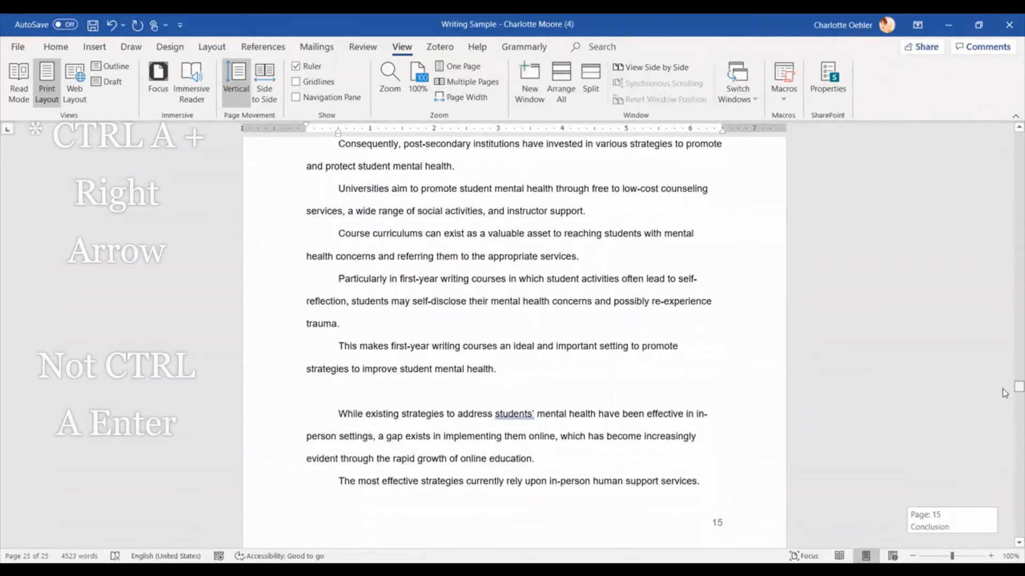
pyautogui.scroll(-3)
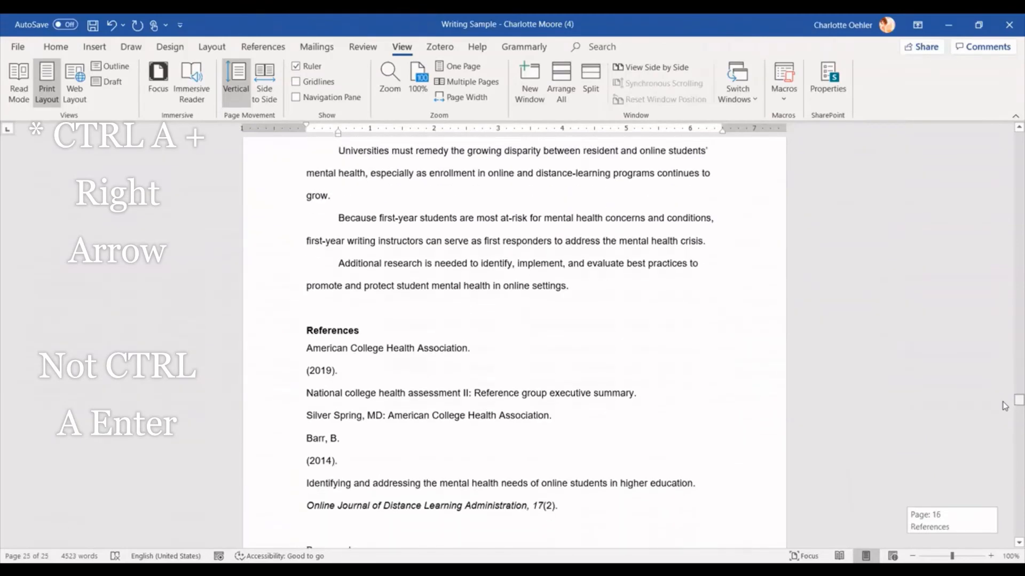
pyautogui.scroll(3)
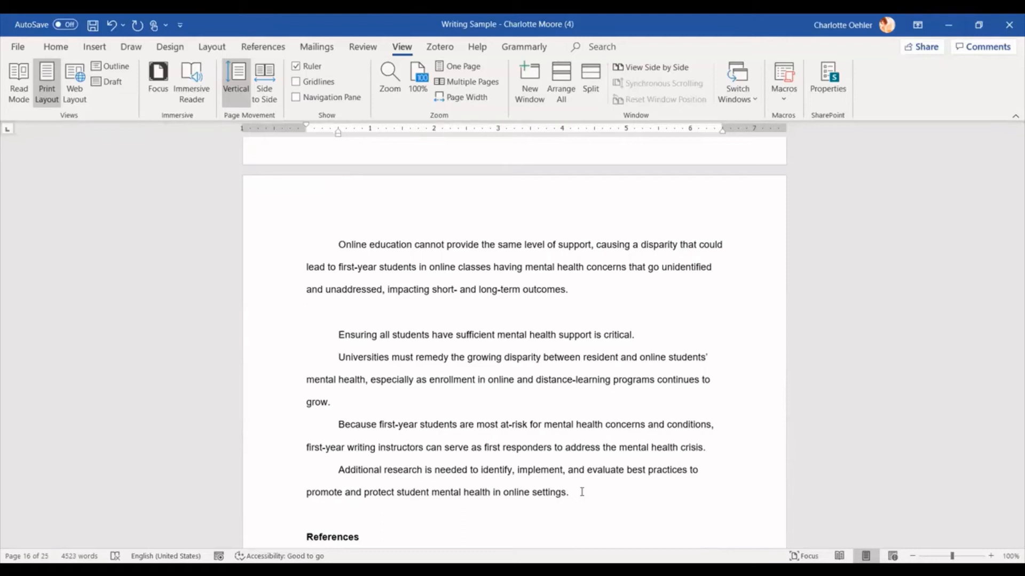
pyautogui.moveTo(389, 474)
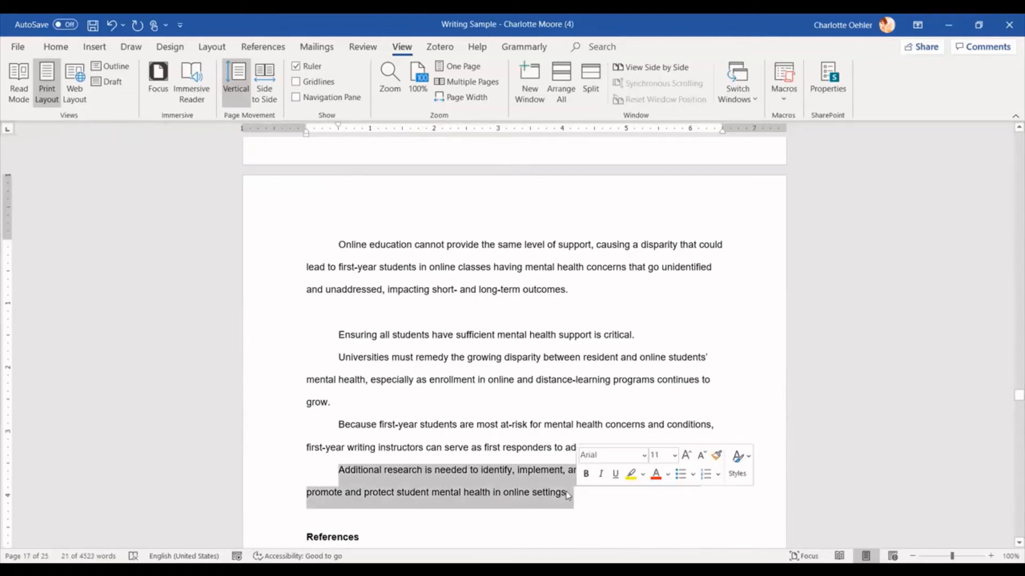
pyautogui.click(351, 370)
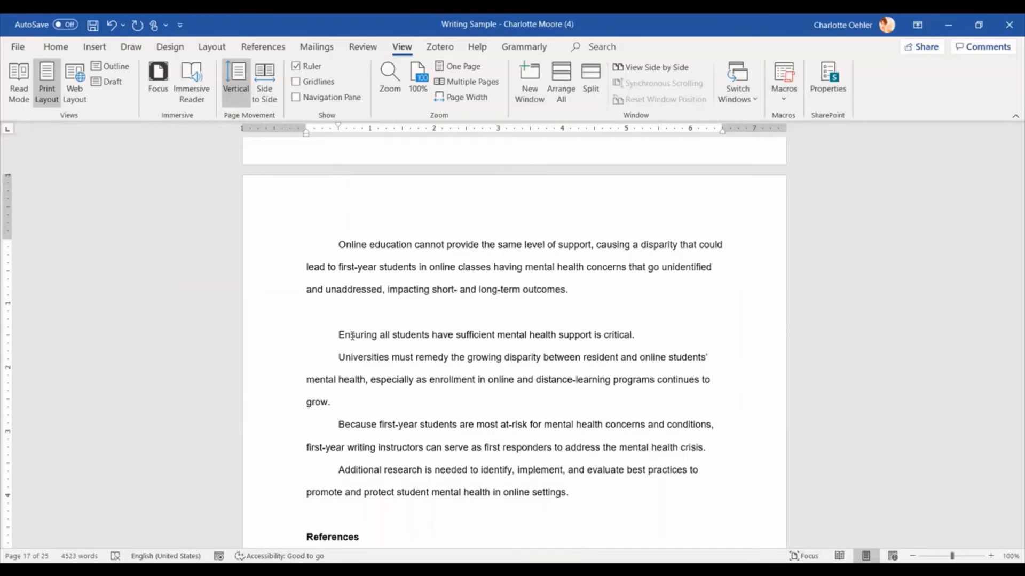
pyautogui.moveTo(1009, 396)
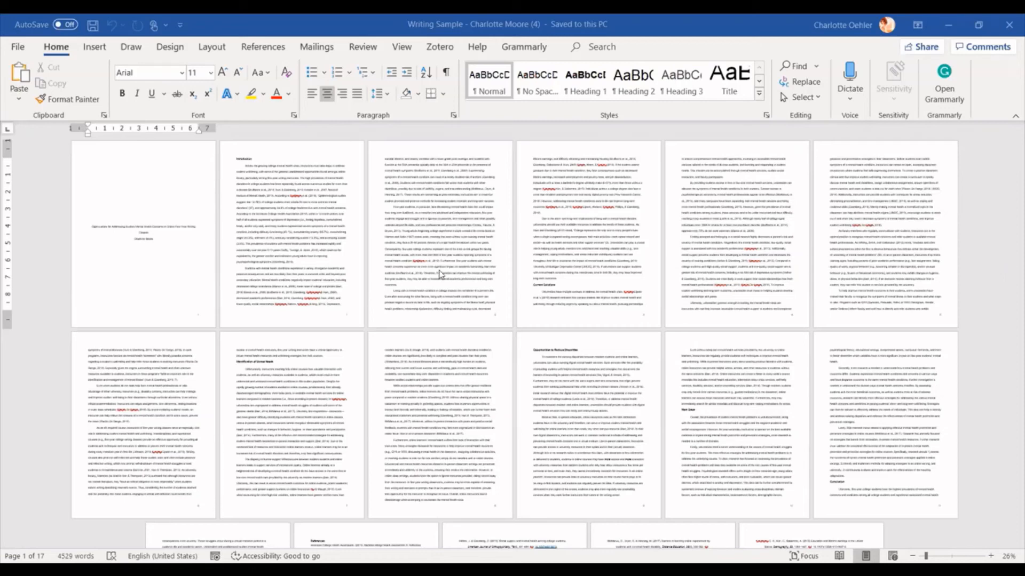
pyautogui.moveTo(475, 319)
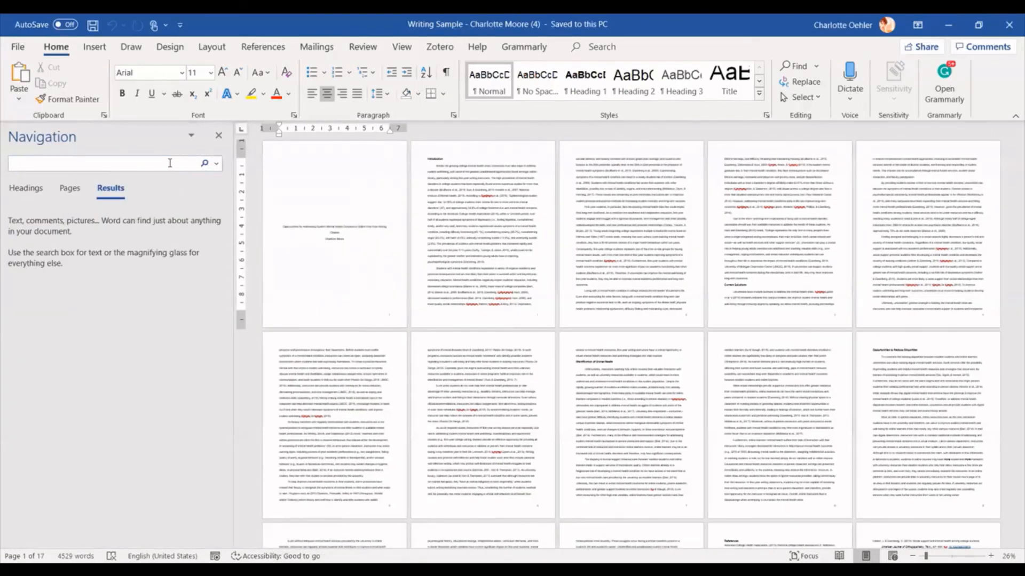
# Step: Replace every ^p with ^p^p^p^p across the essay, making 69 replacements
pyautogui.write('^p')
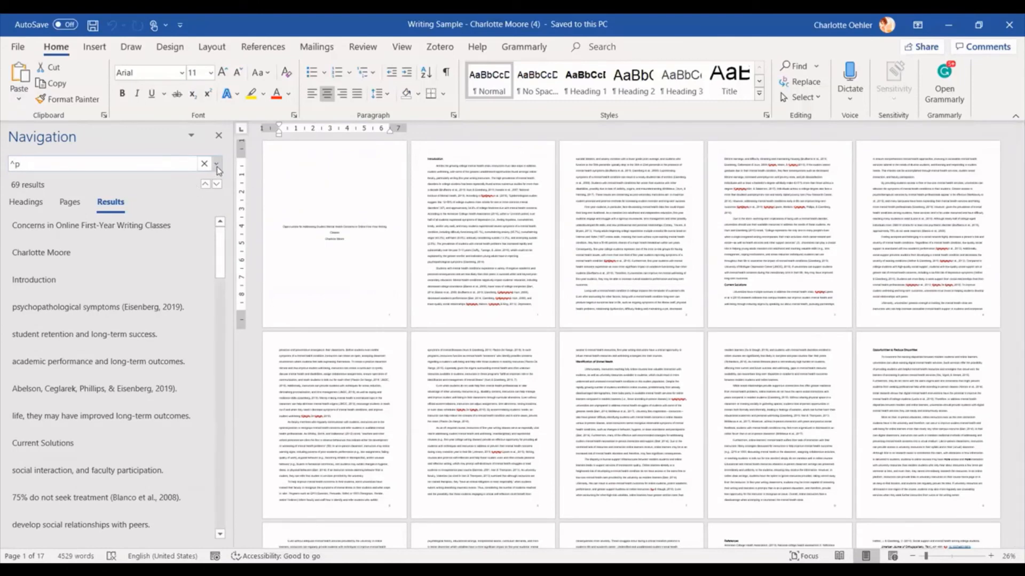
pyautogui.click(216, 165)
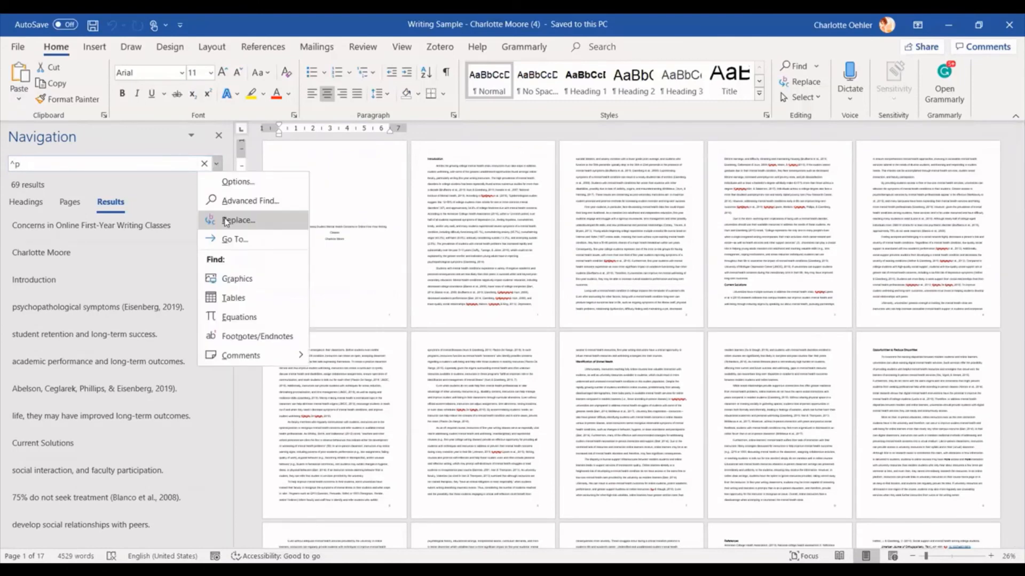
pyautogui.click(238, 220)
pyautogui.write('^p^p^p')
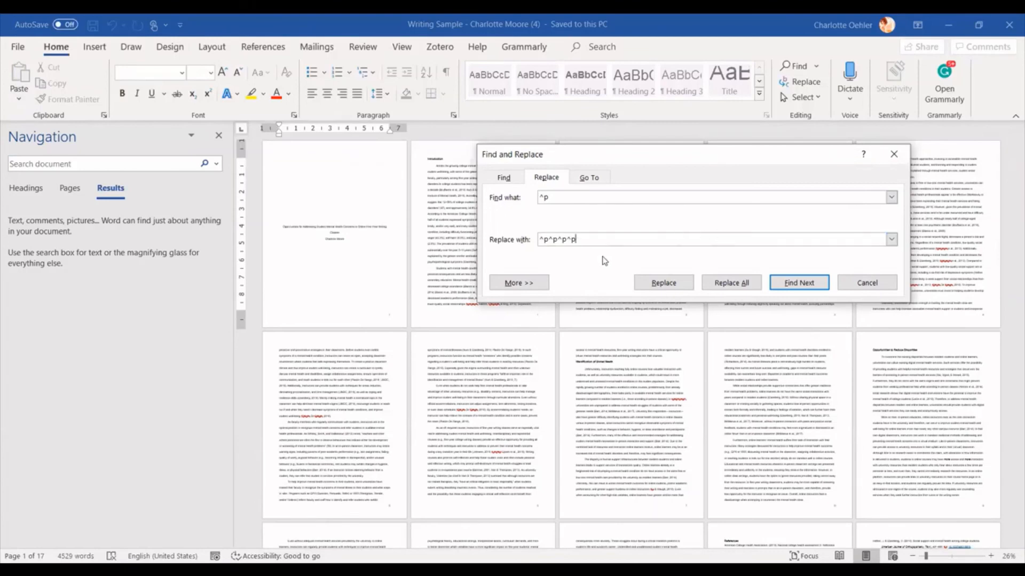
pyautogui.moveTo(730, 282)
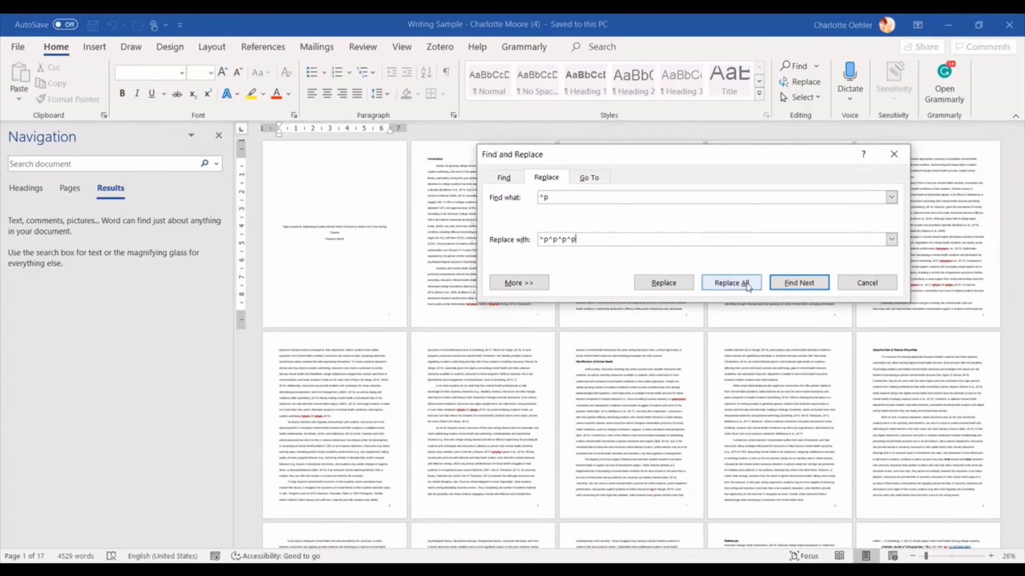
pyautogui.click(730, 281)
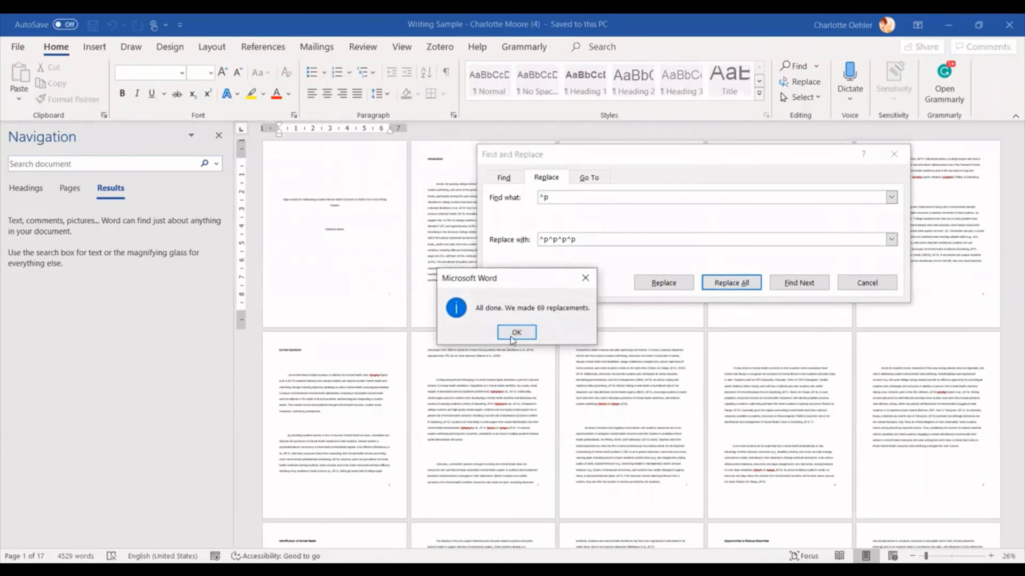
pyautogui.click(516, 332)
pyautogui.write('.')
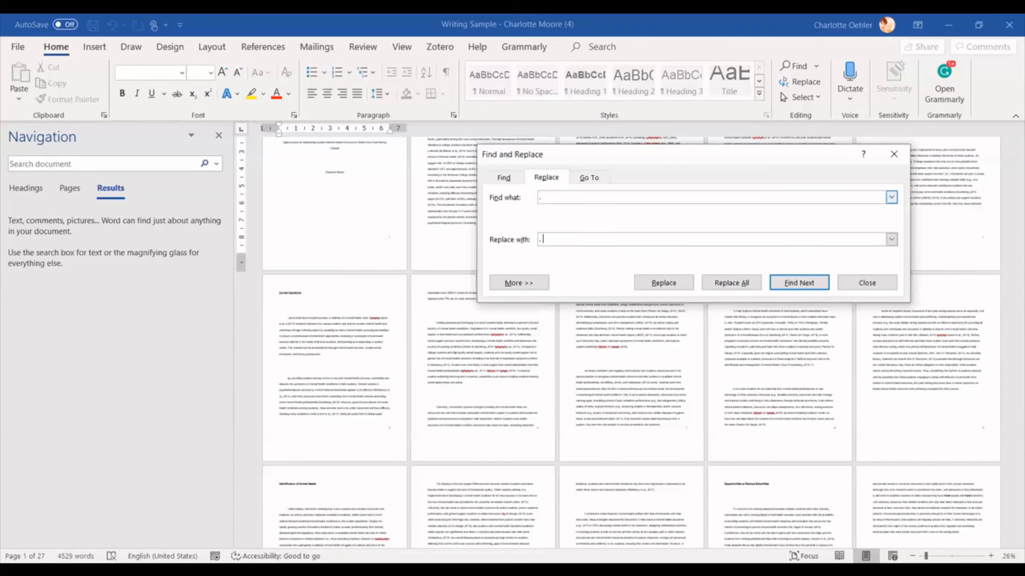
# Step: Replace every period with .^p, making 282 replacements
pyautogui.write('^')
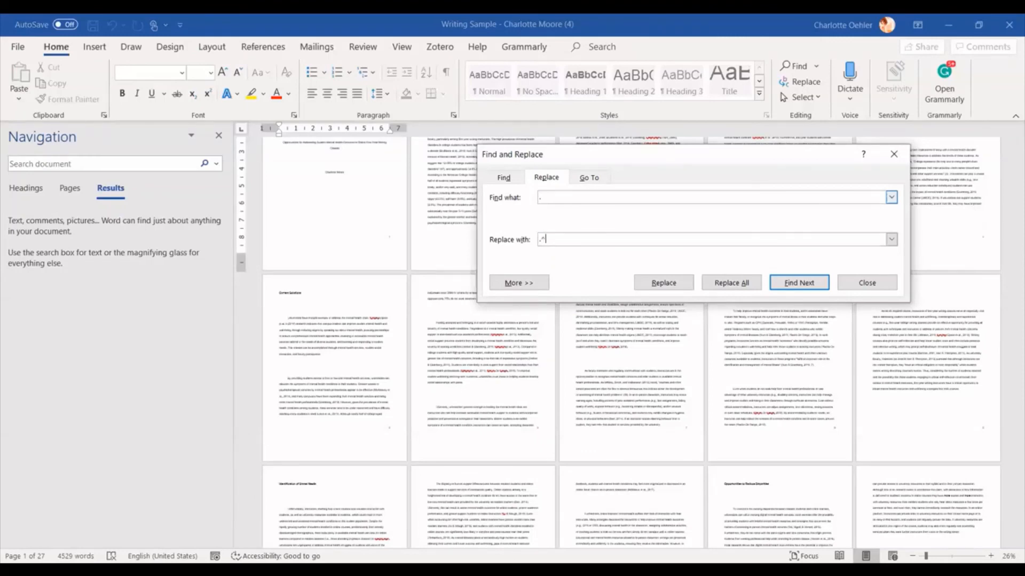
pyautogui.write('p')
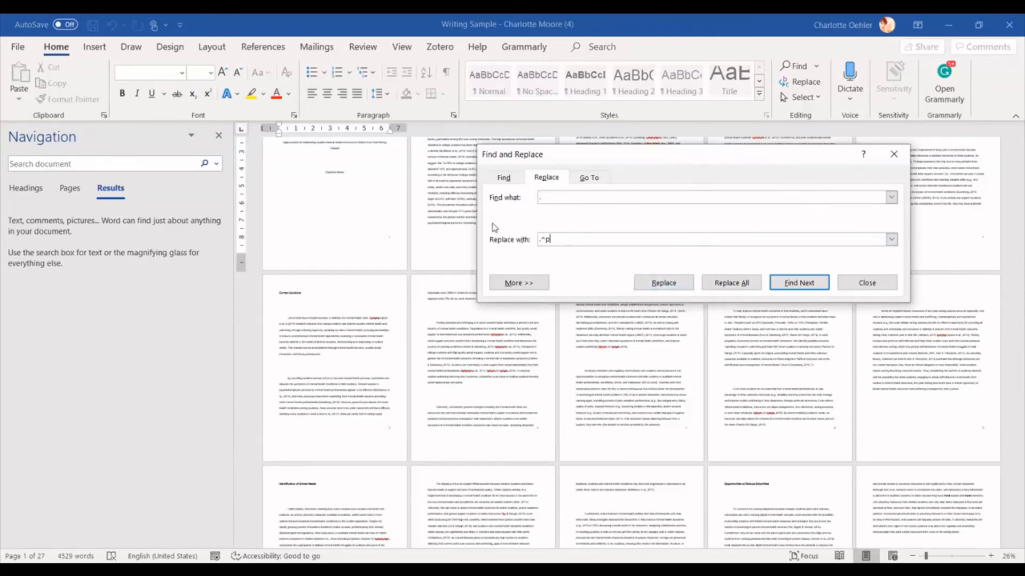
pyautogui.click(730, 282)
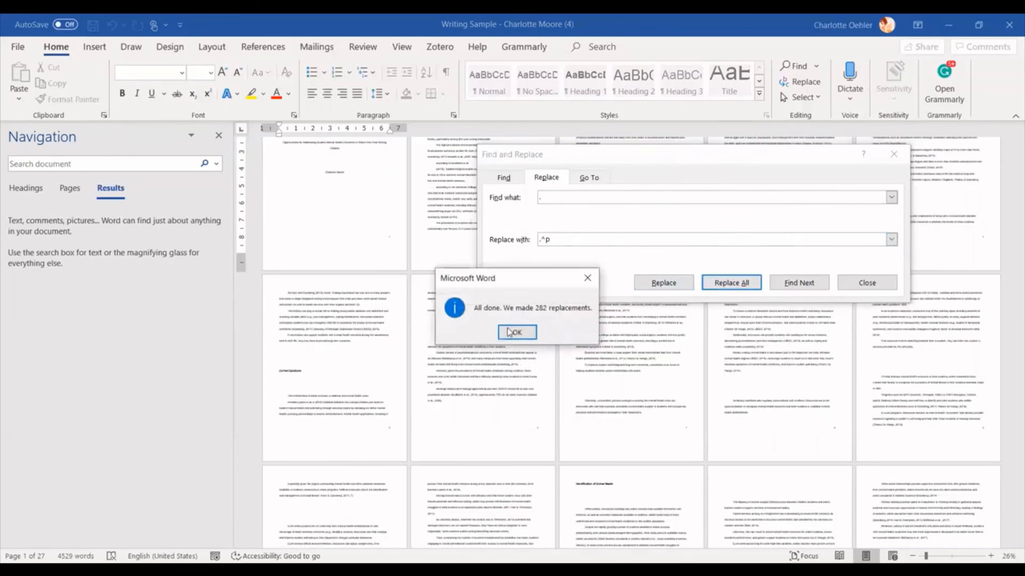
pyautogui.click(516, 332)
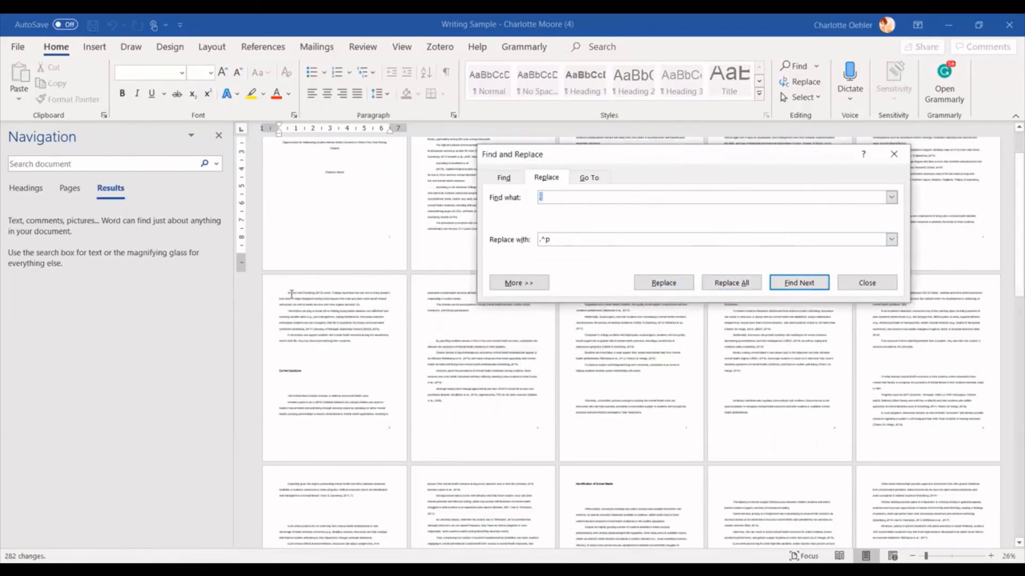
pyautogui.moveTo(355, 340)
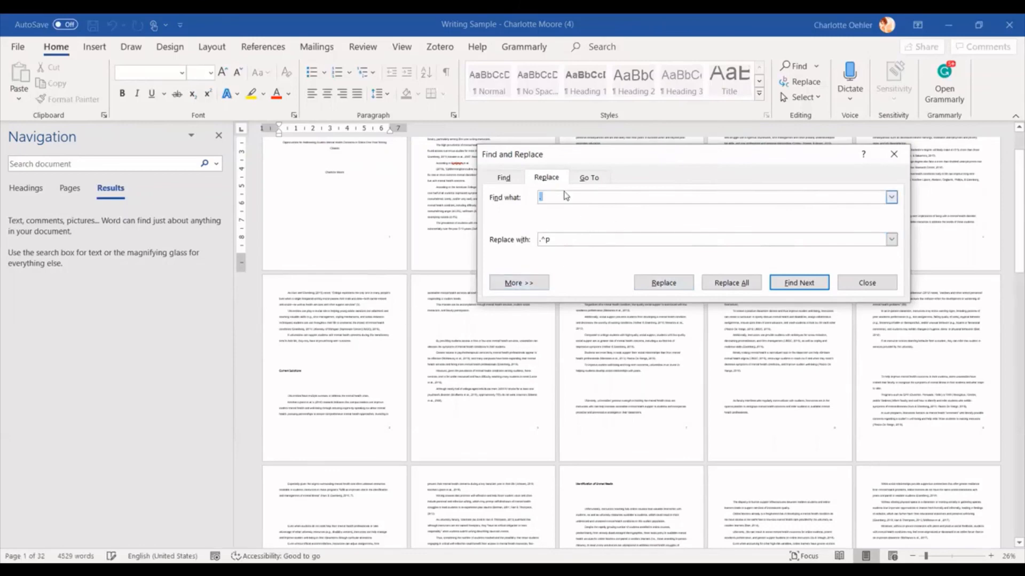
pyautogui.click(730, 282)
pyautogui.write('^p^p^p^p')
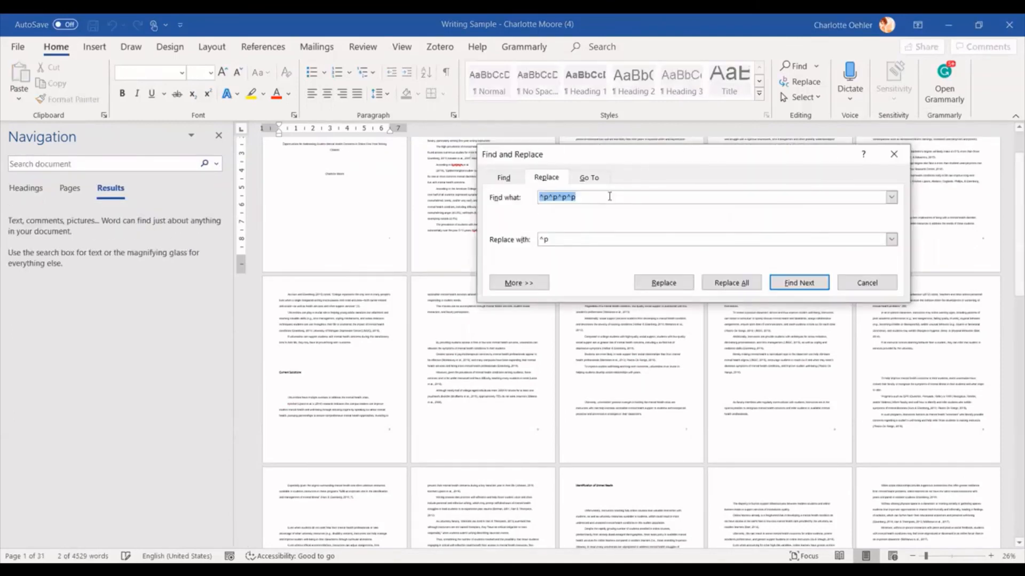
# Step: Replace every .^p with a plain period, rejoining sentences with 304 replacements
pyautogui.click(730, 282)
pyautogui.write('.')
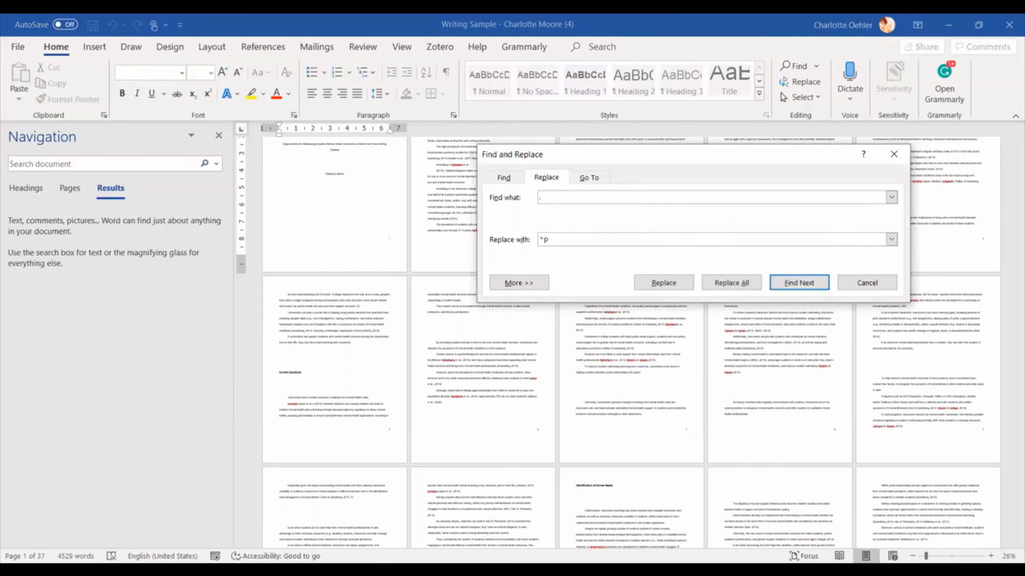
pyautogui.write('^p')
pyautogui.write('.')
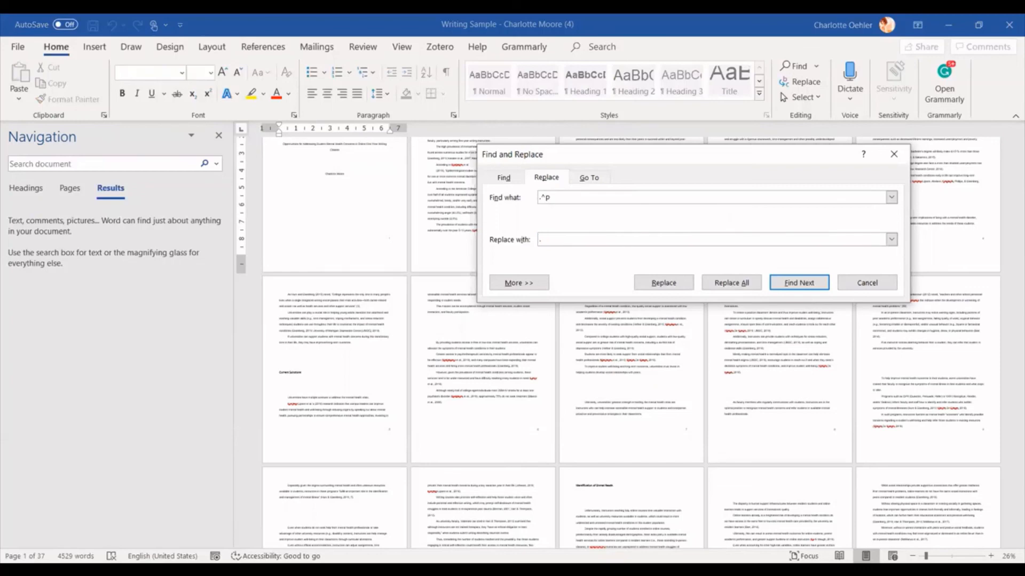
pyautogui.click(730, 282)
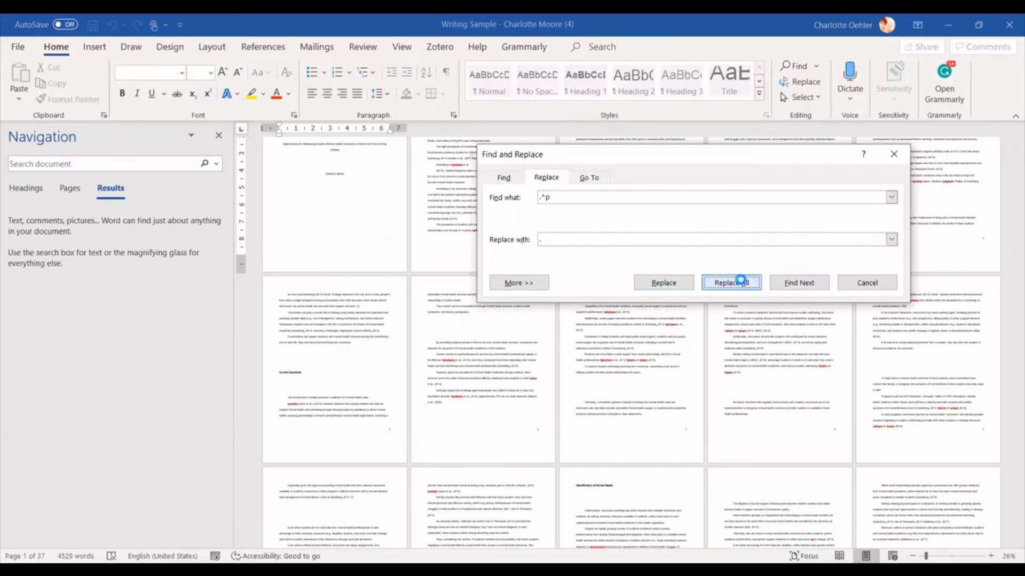
pyautogui.click(730, 282)
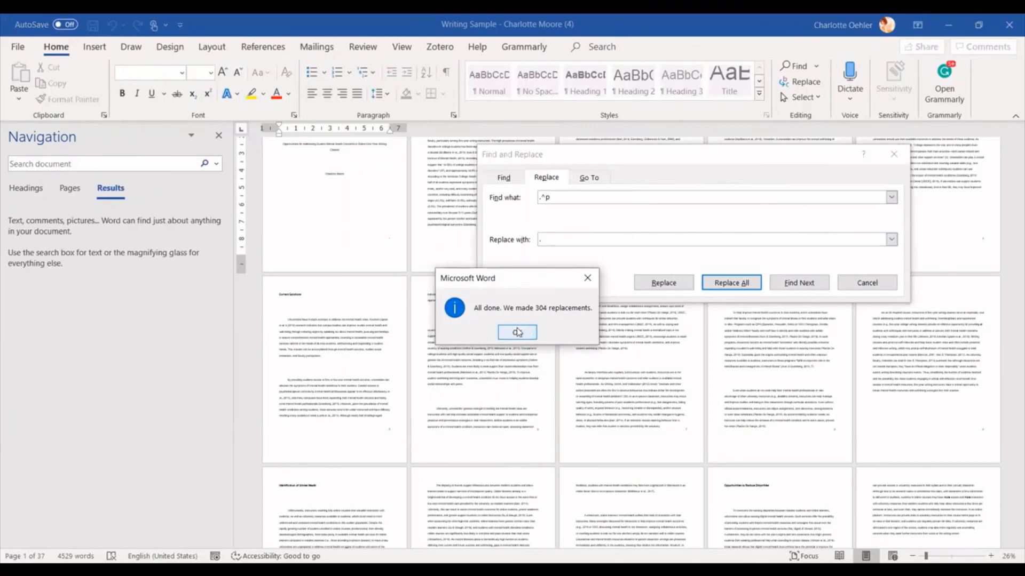
pyautogui.click(516, 332)
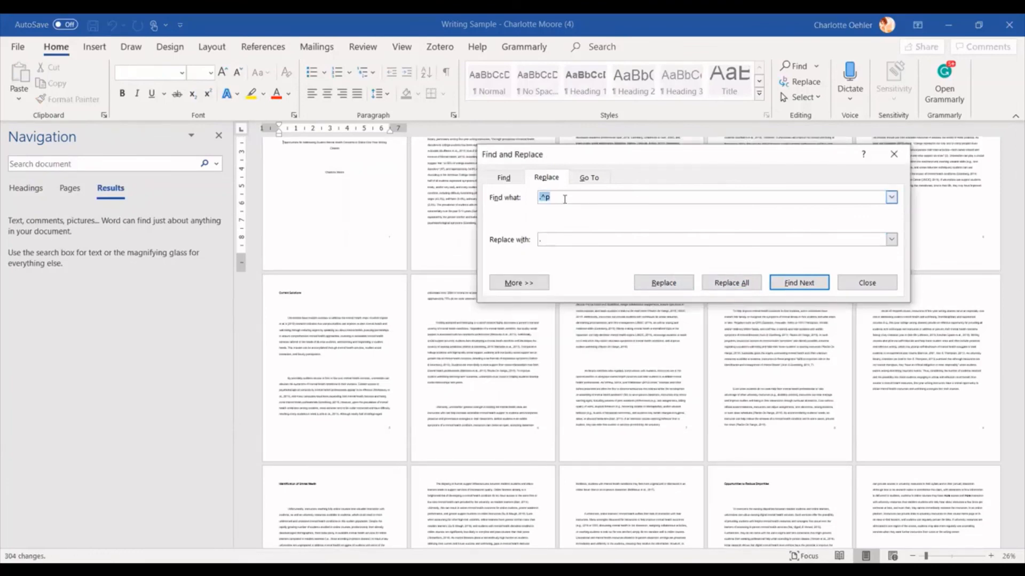
# Step: Replace every ^p^p^p^p with a single ^p, restoring paragraphs with 48 replacements
pyautogui.write('^')
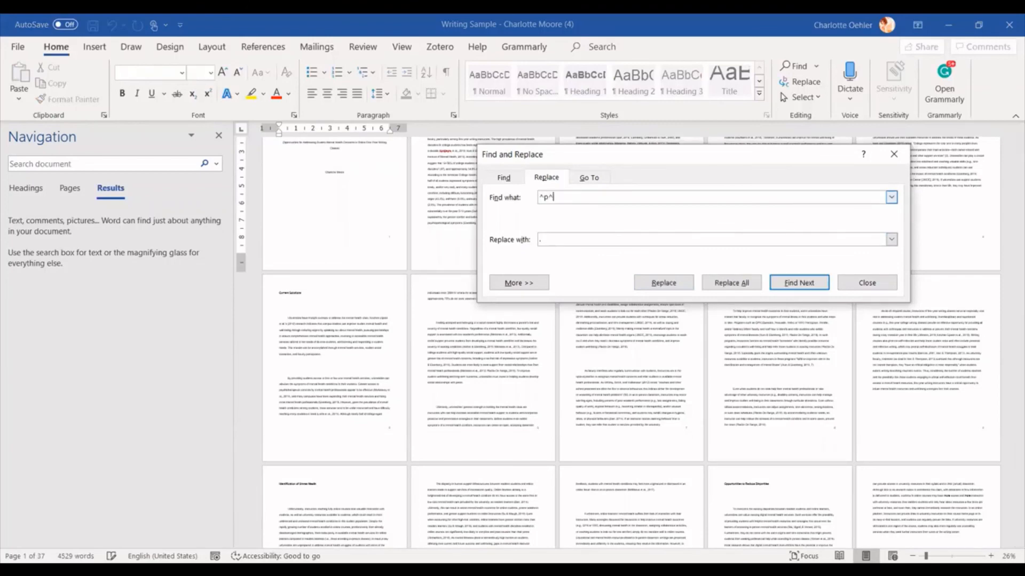
pyautogui.write('^p^p')
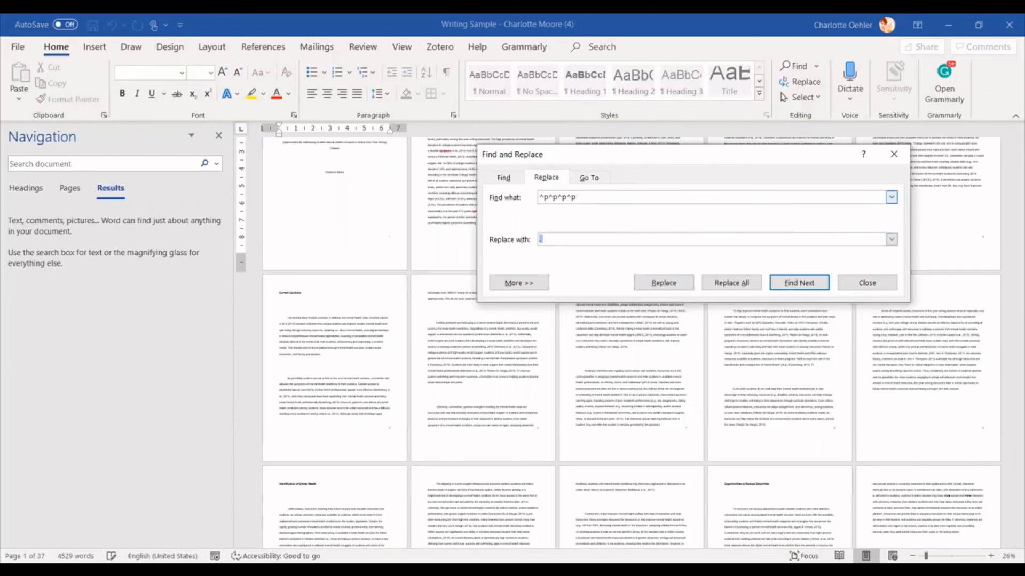
pyautogui.write('^')
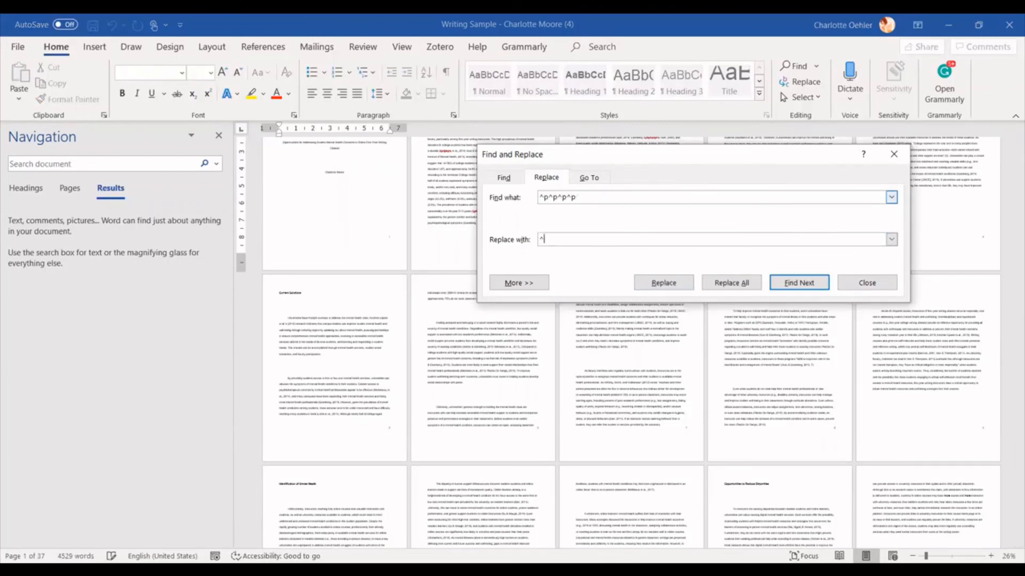
pyautogui.click(730, 282)
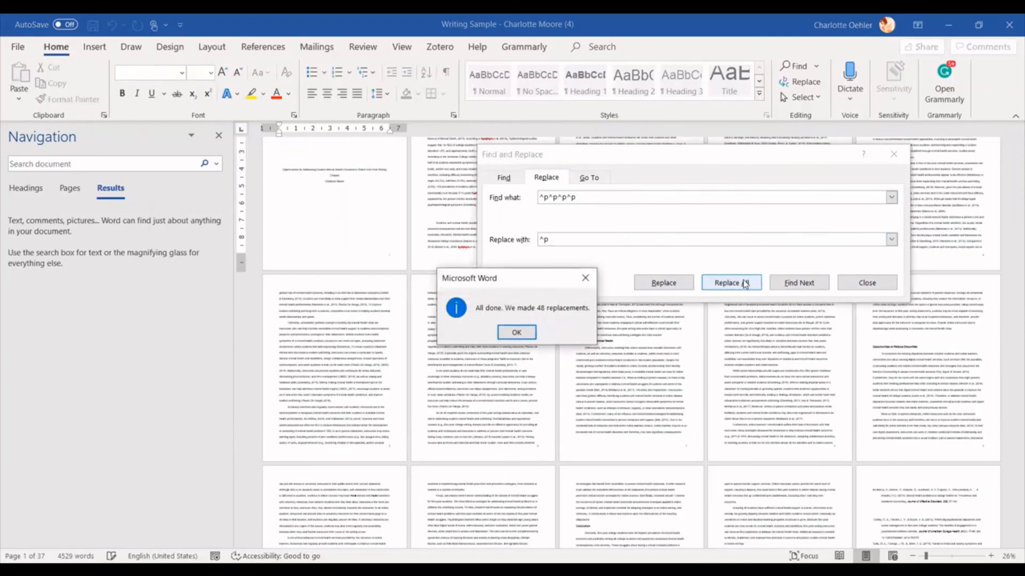
pyautogui.click(515, 332)
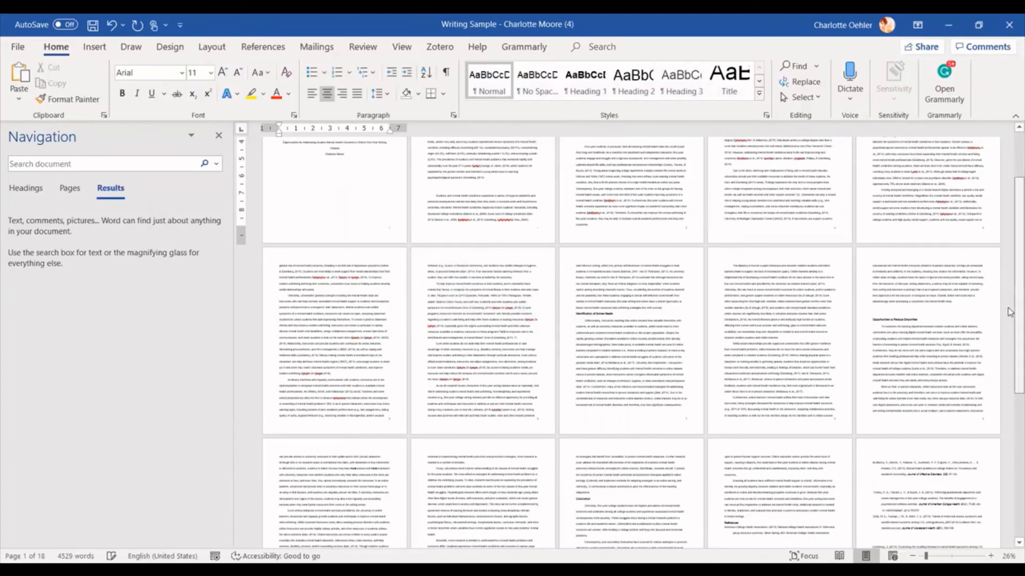
# Step: Scroll through the 18-page essay to check the restored normal paragraphs
pyautogui.scroll(-3)
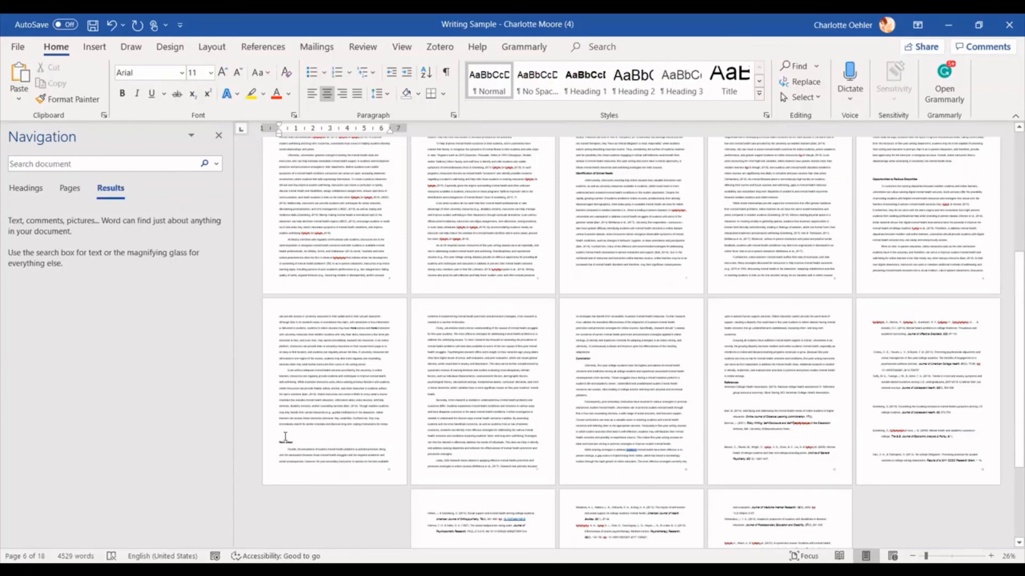
pyautogui.moveTo(1010, 325)
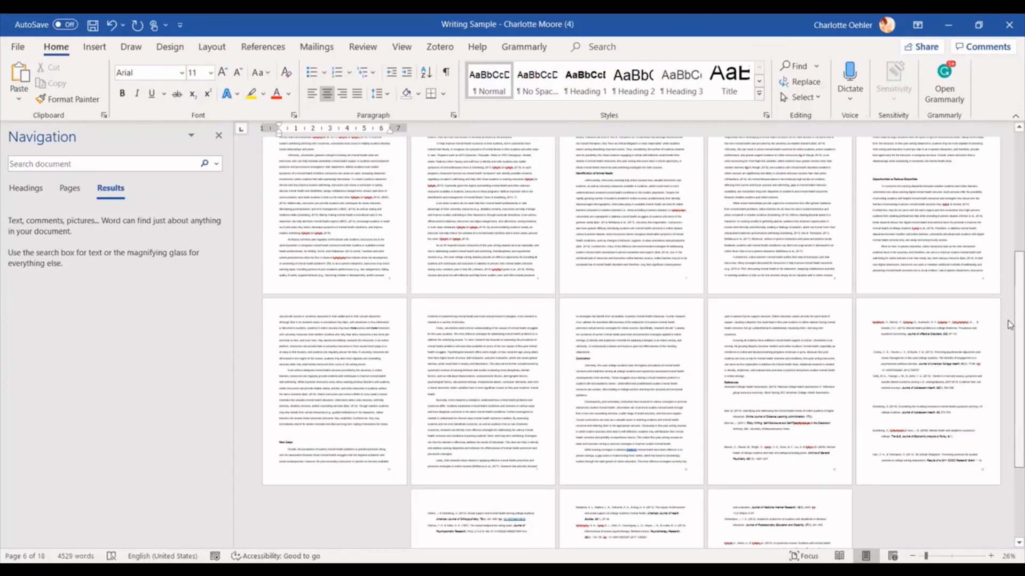
pyautogui.scroll(3)
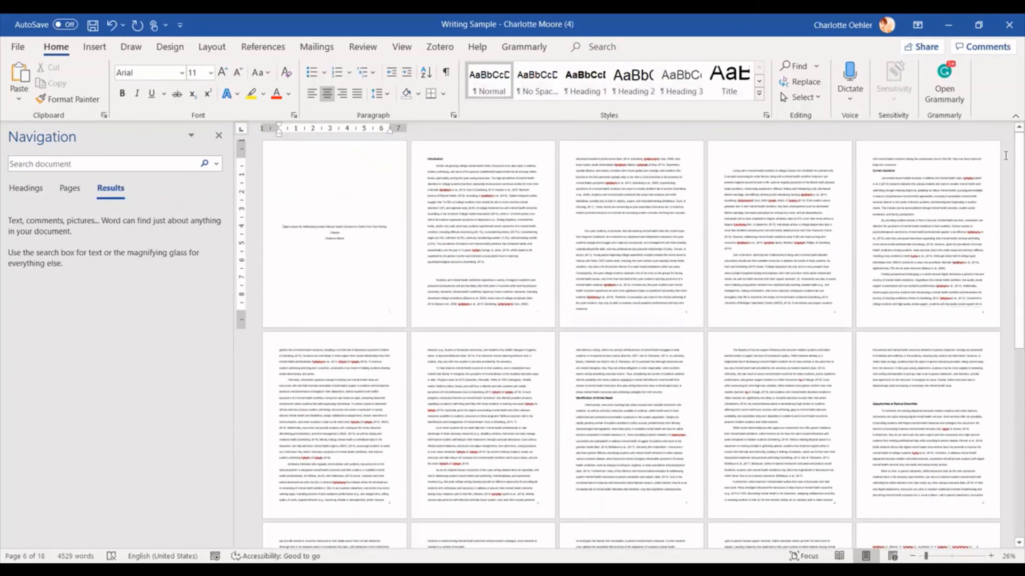